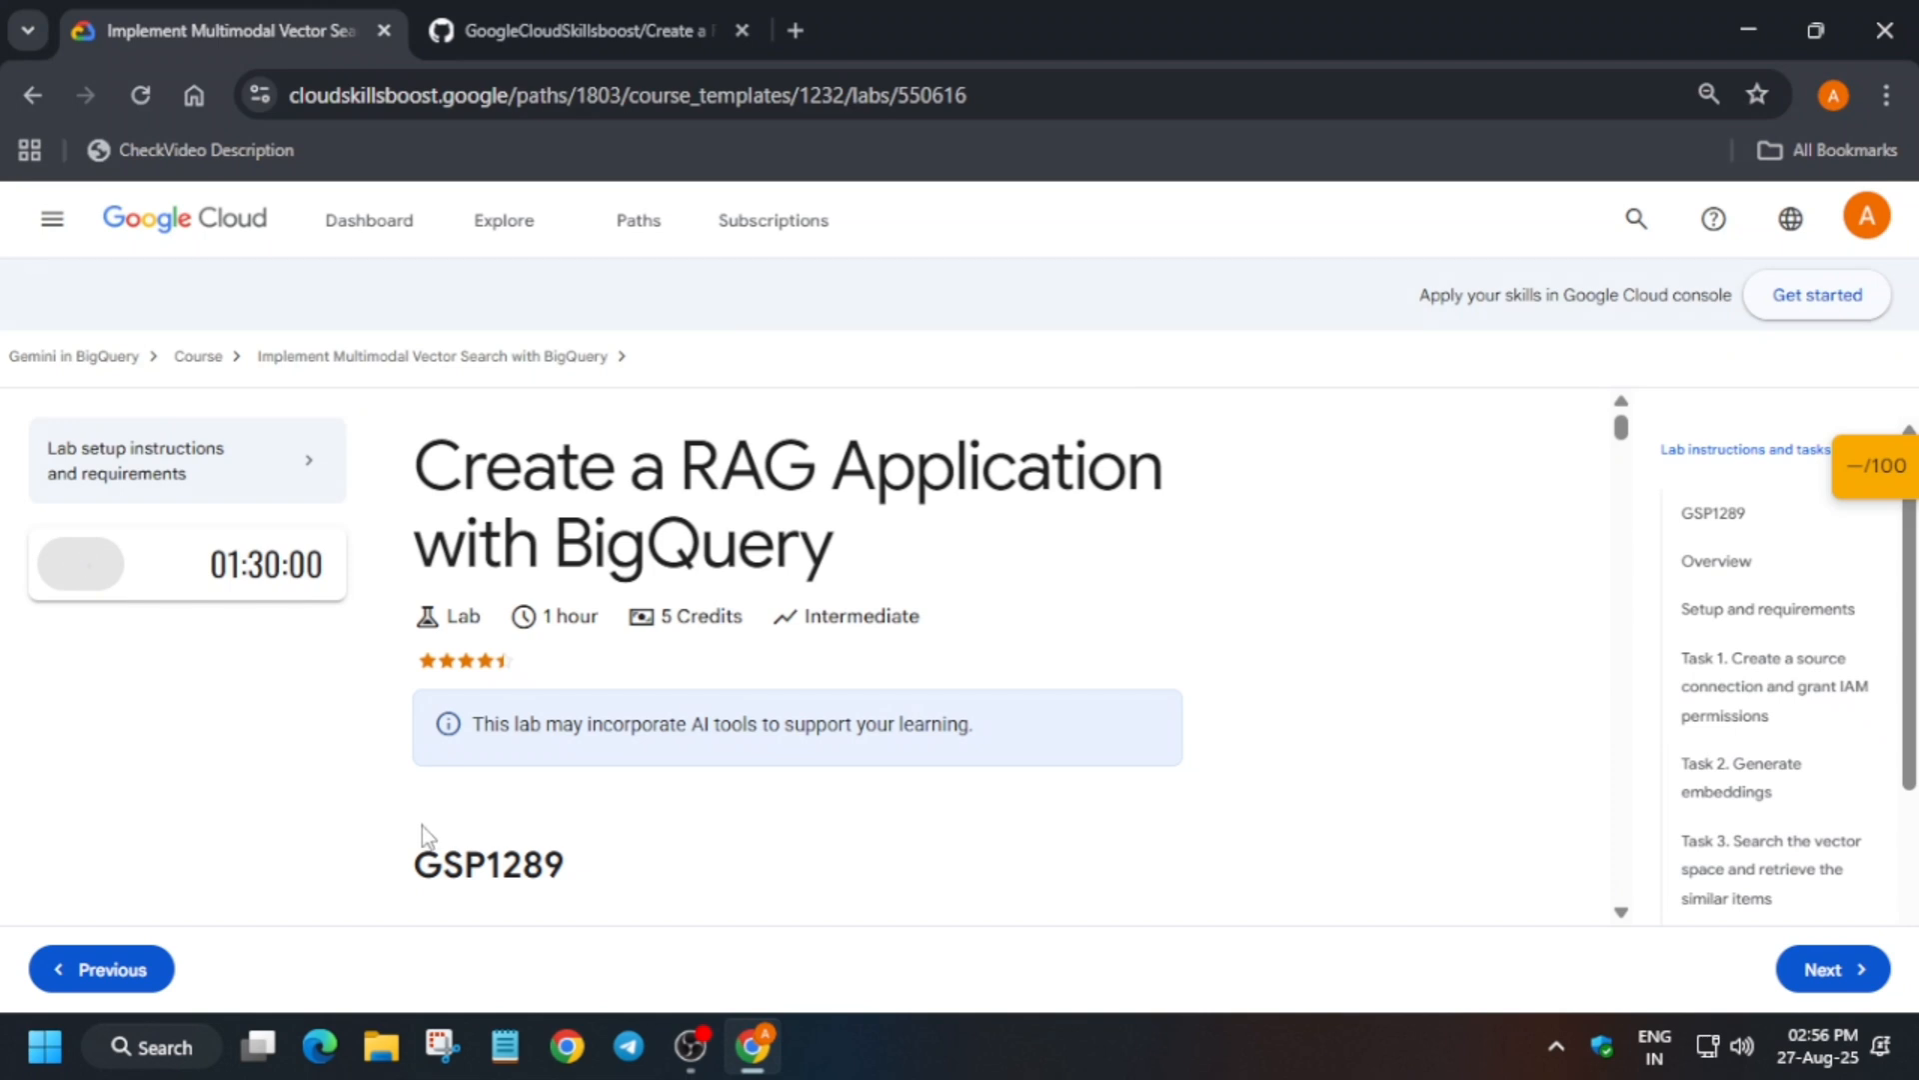
# - Start the 'Create a RAG Application with BigQuery' lab so the timer and credentials appear
pyautogui.click(79, 564)
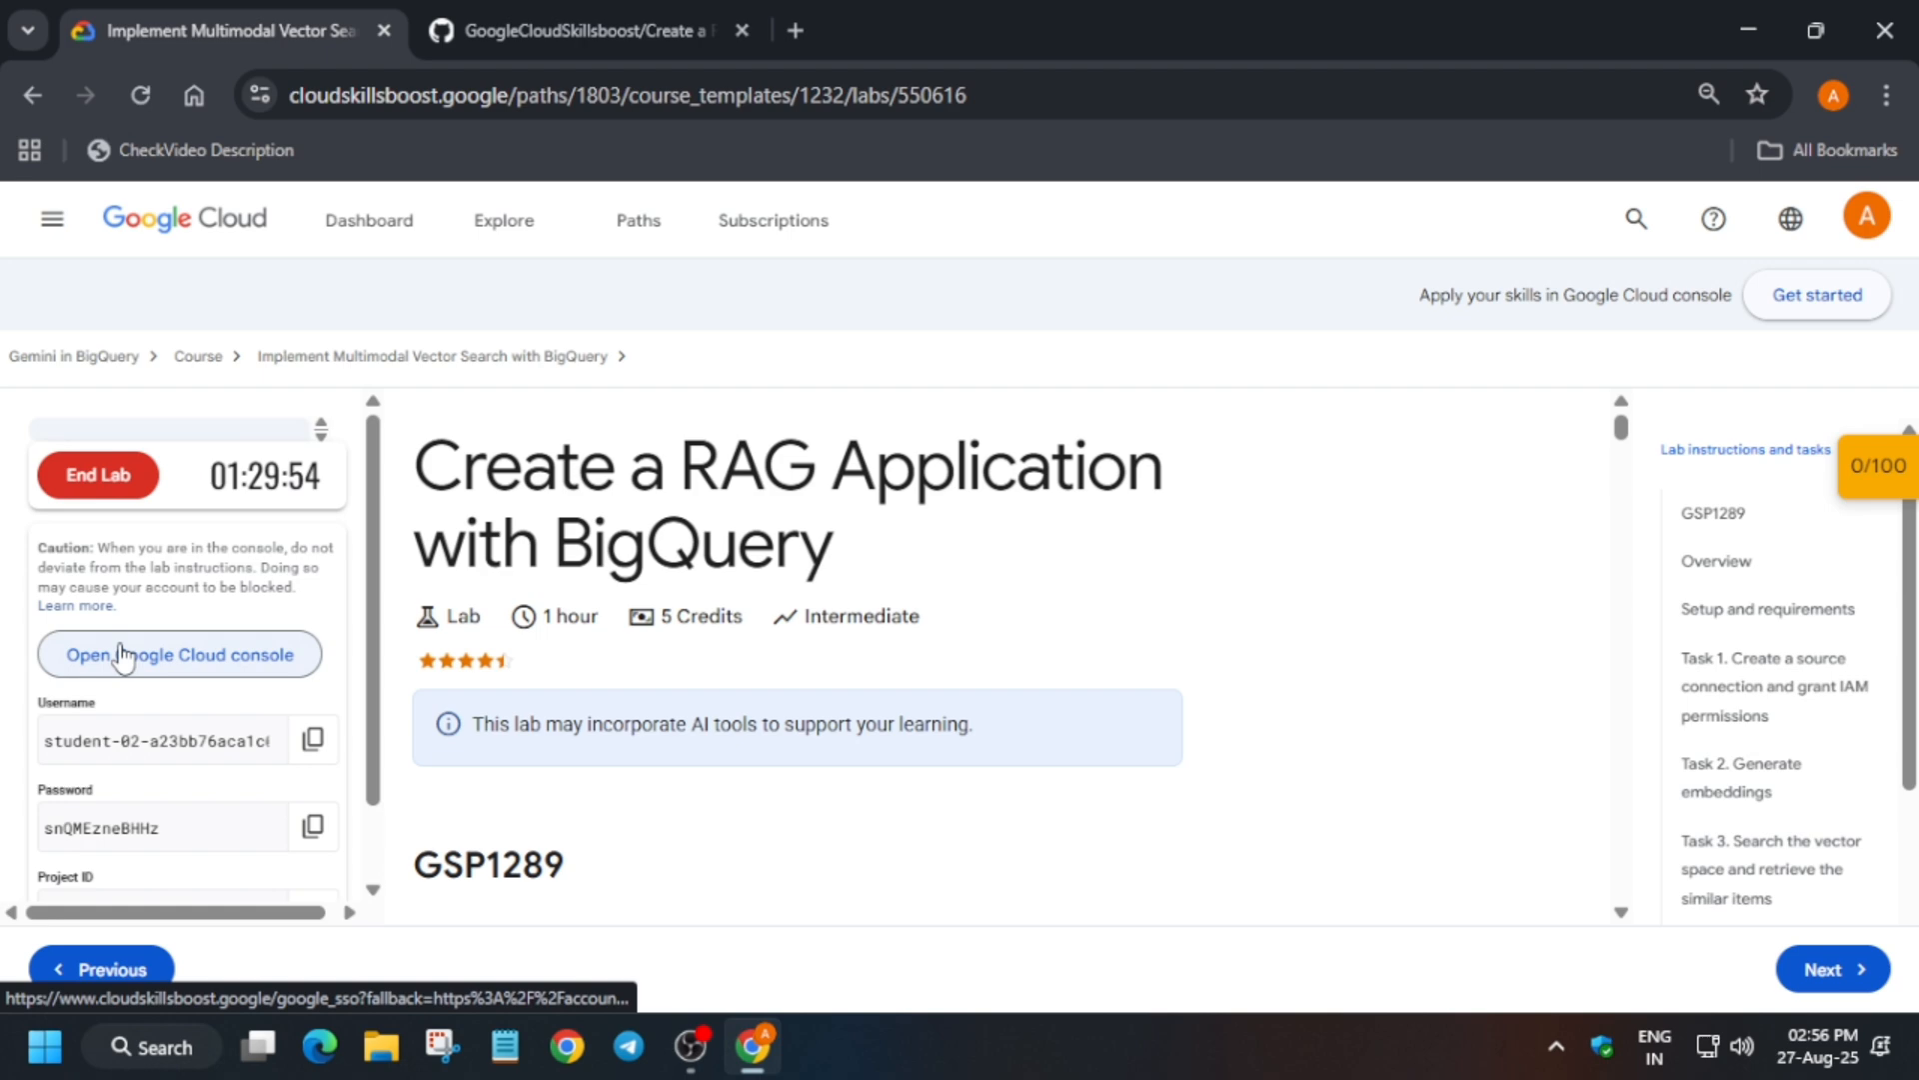
# - Enter the lab project's Cloud console and bring up the APIs & Services Library
pyautogui.click(178, 654)
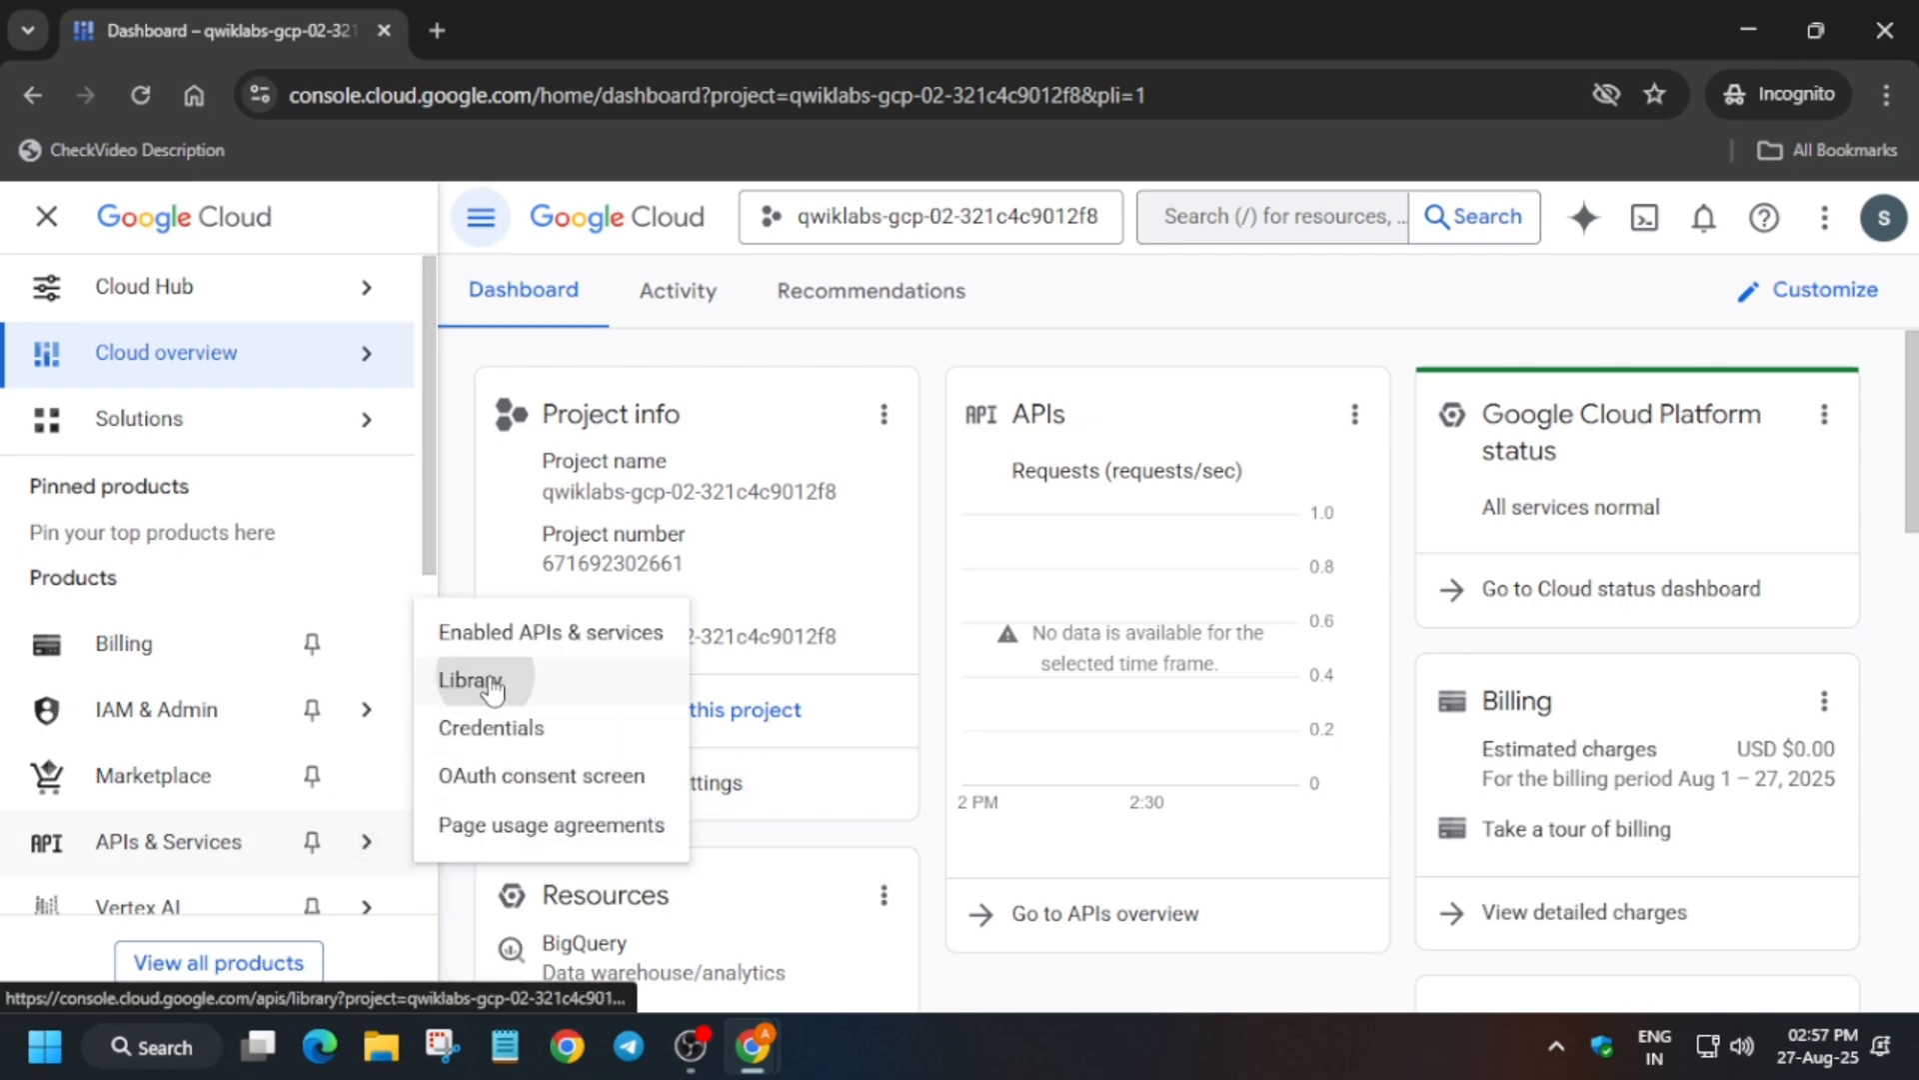
pyautogui.click(468, 679)
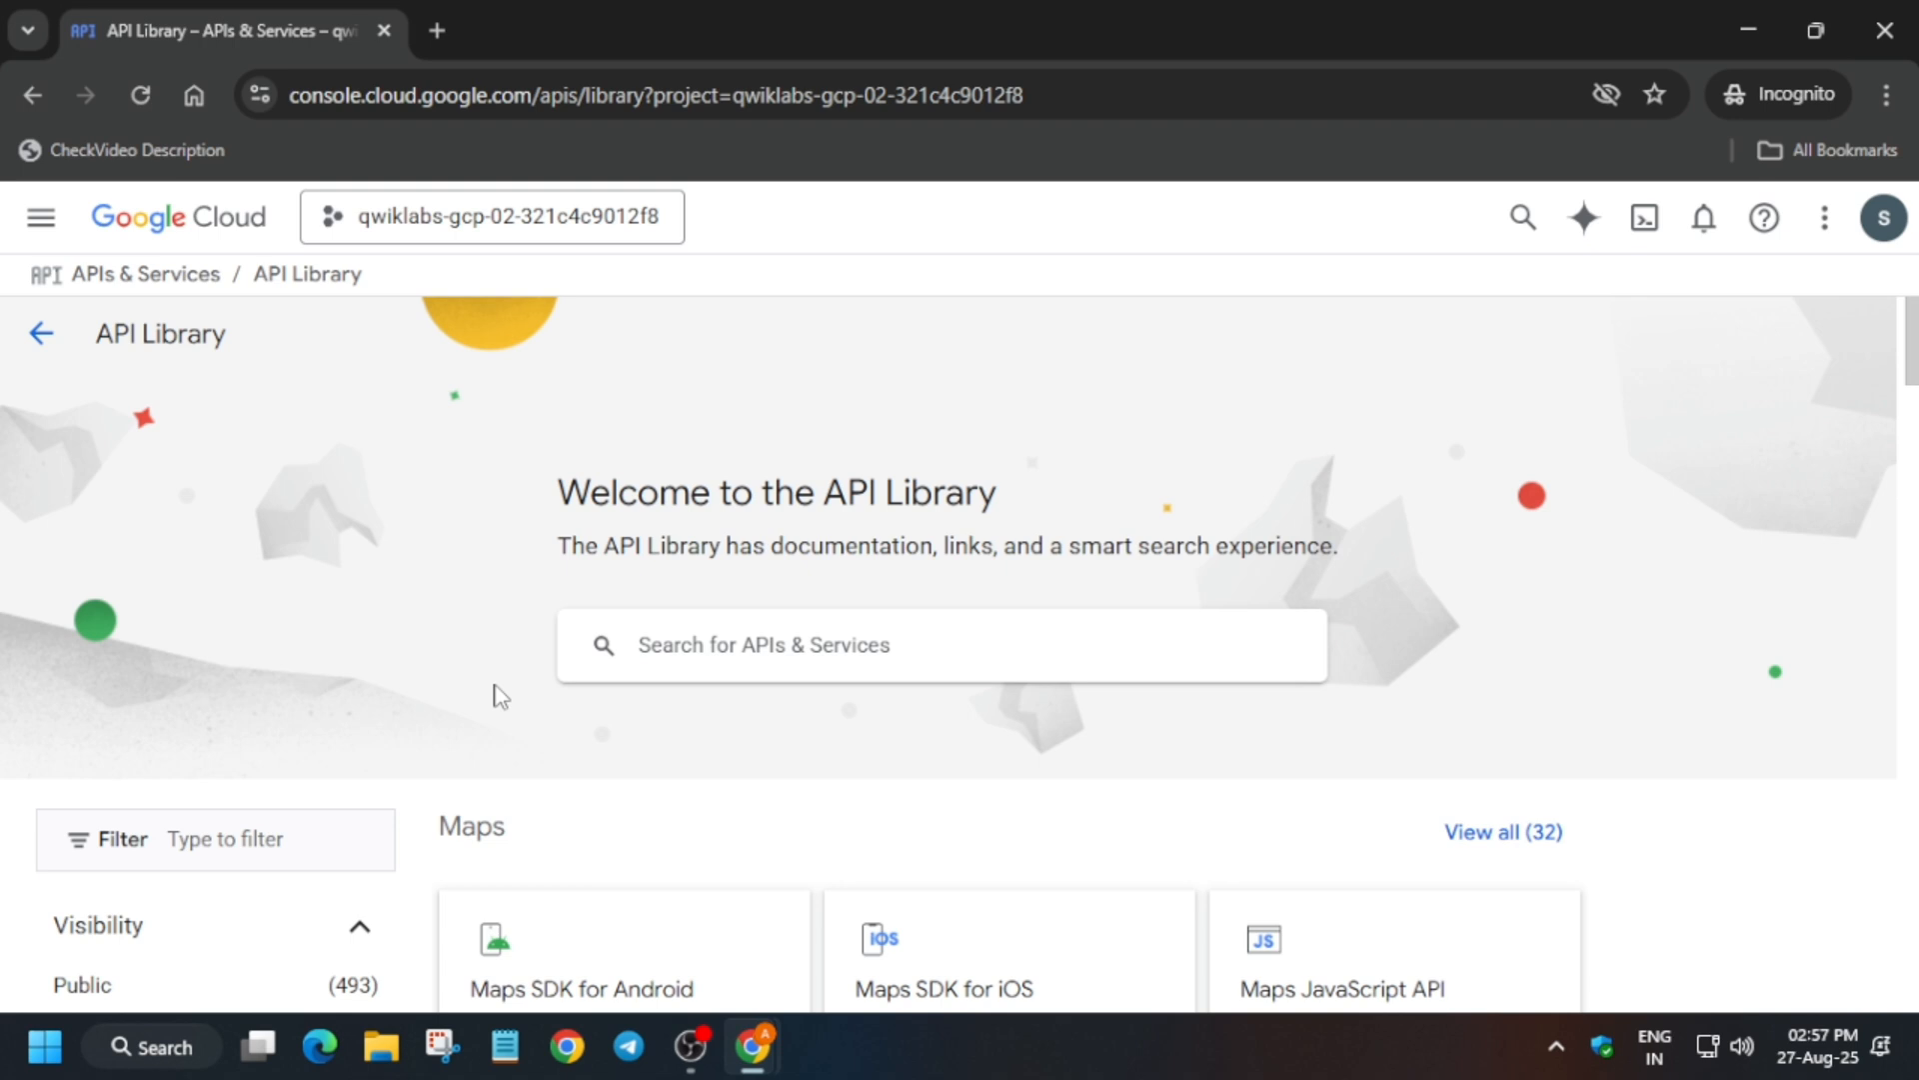
# - Find the Vertex AI API in the Library, enable it, and launch Cloud Shell
pyautogui.click(760, 646)
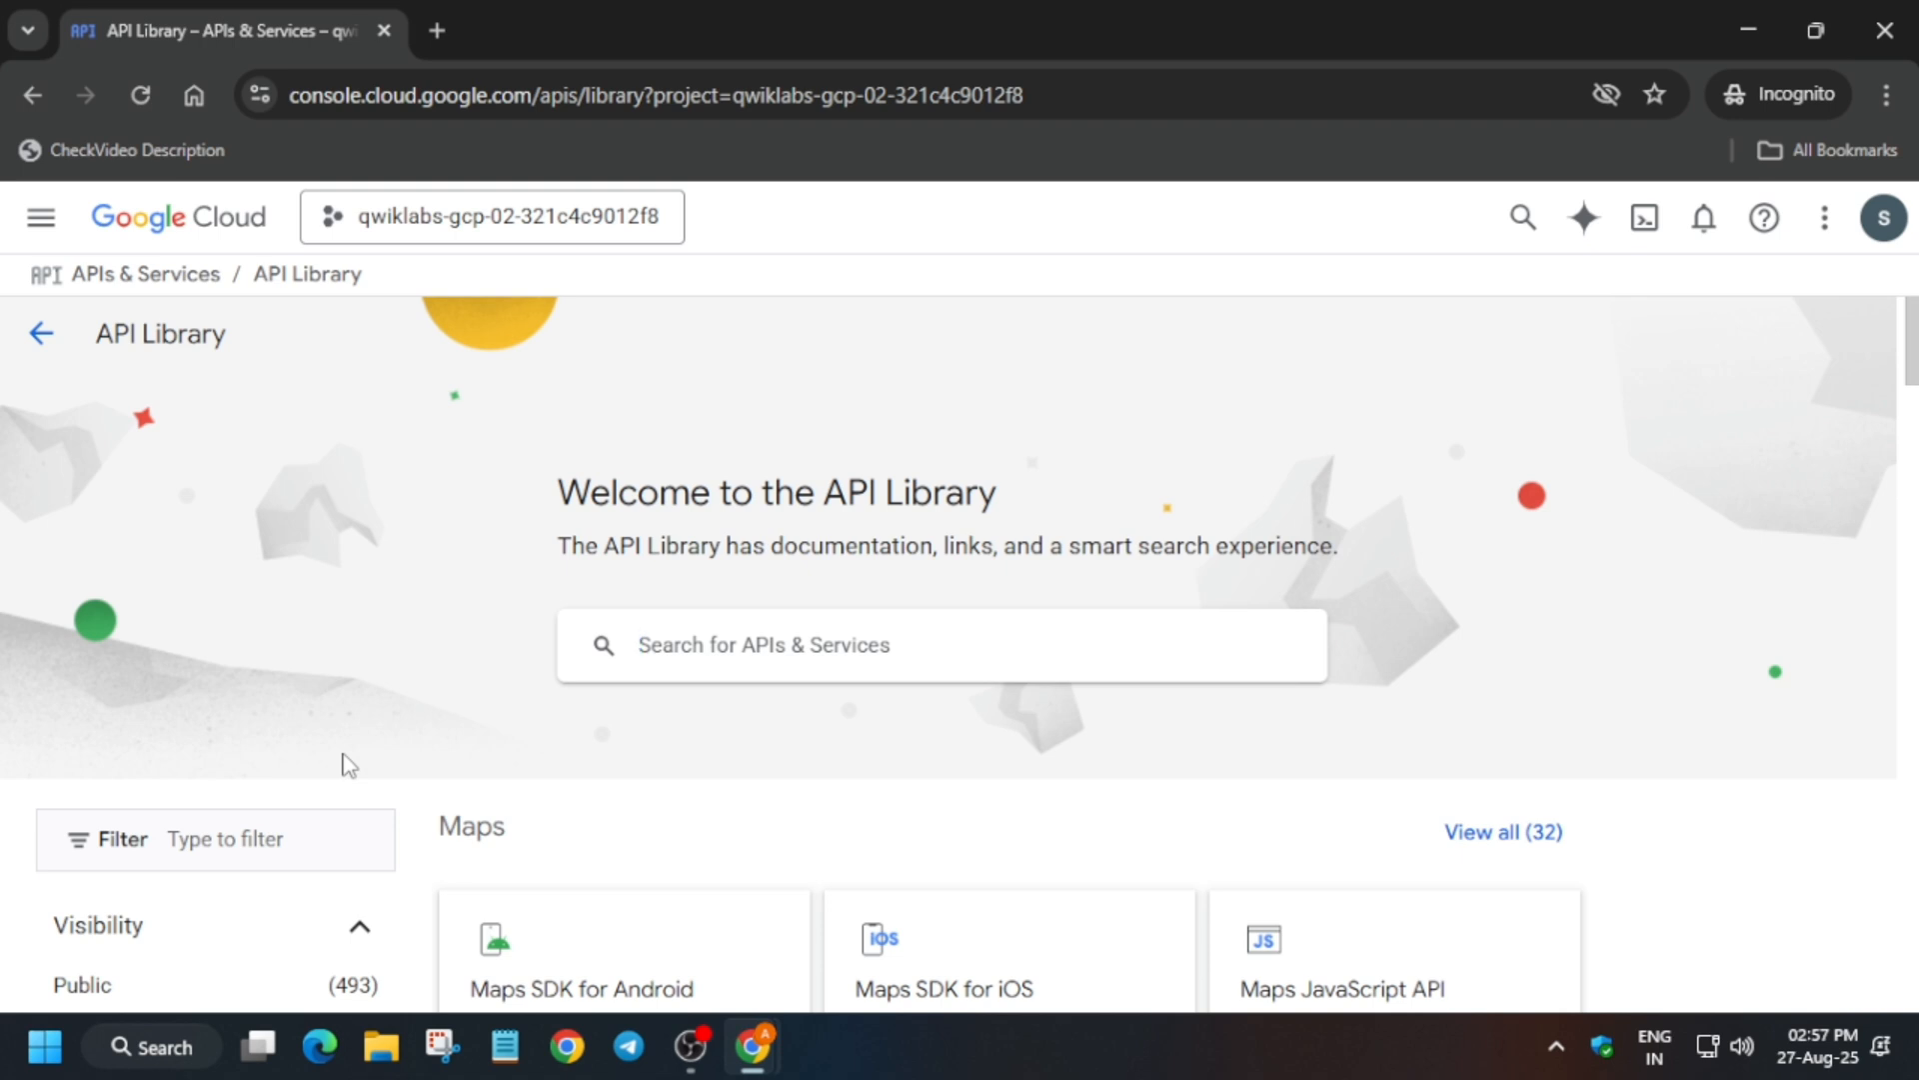
pyautogui.write('ver')
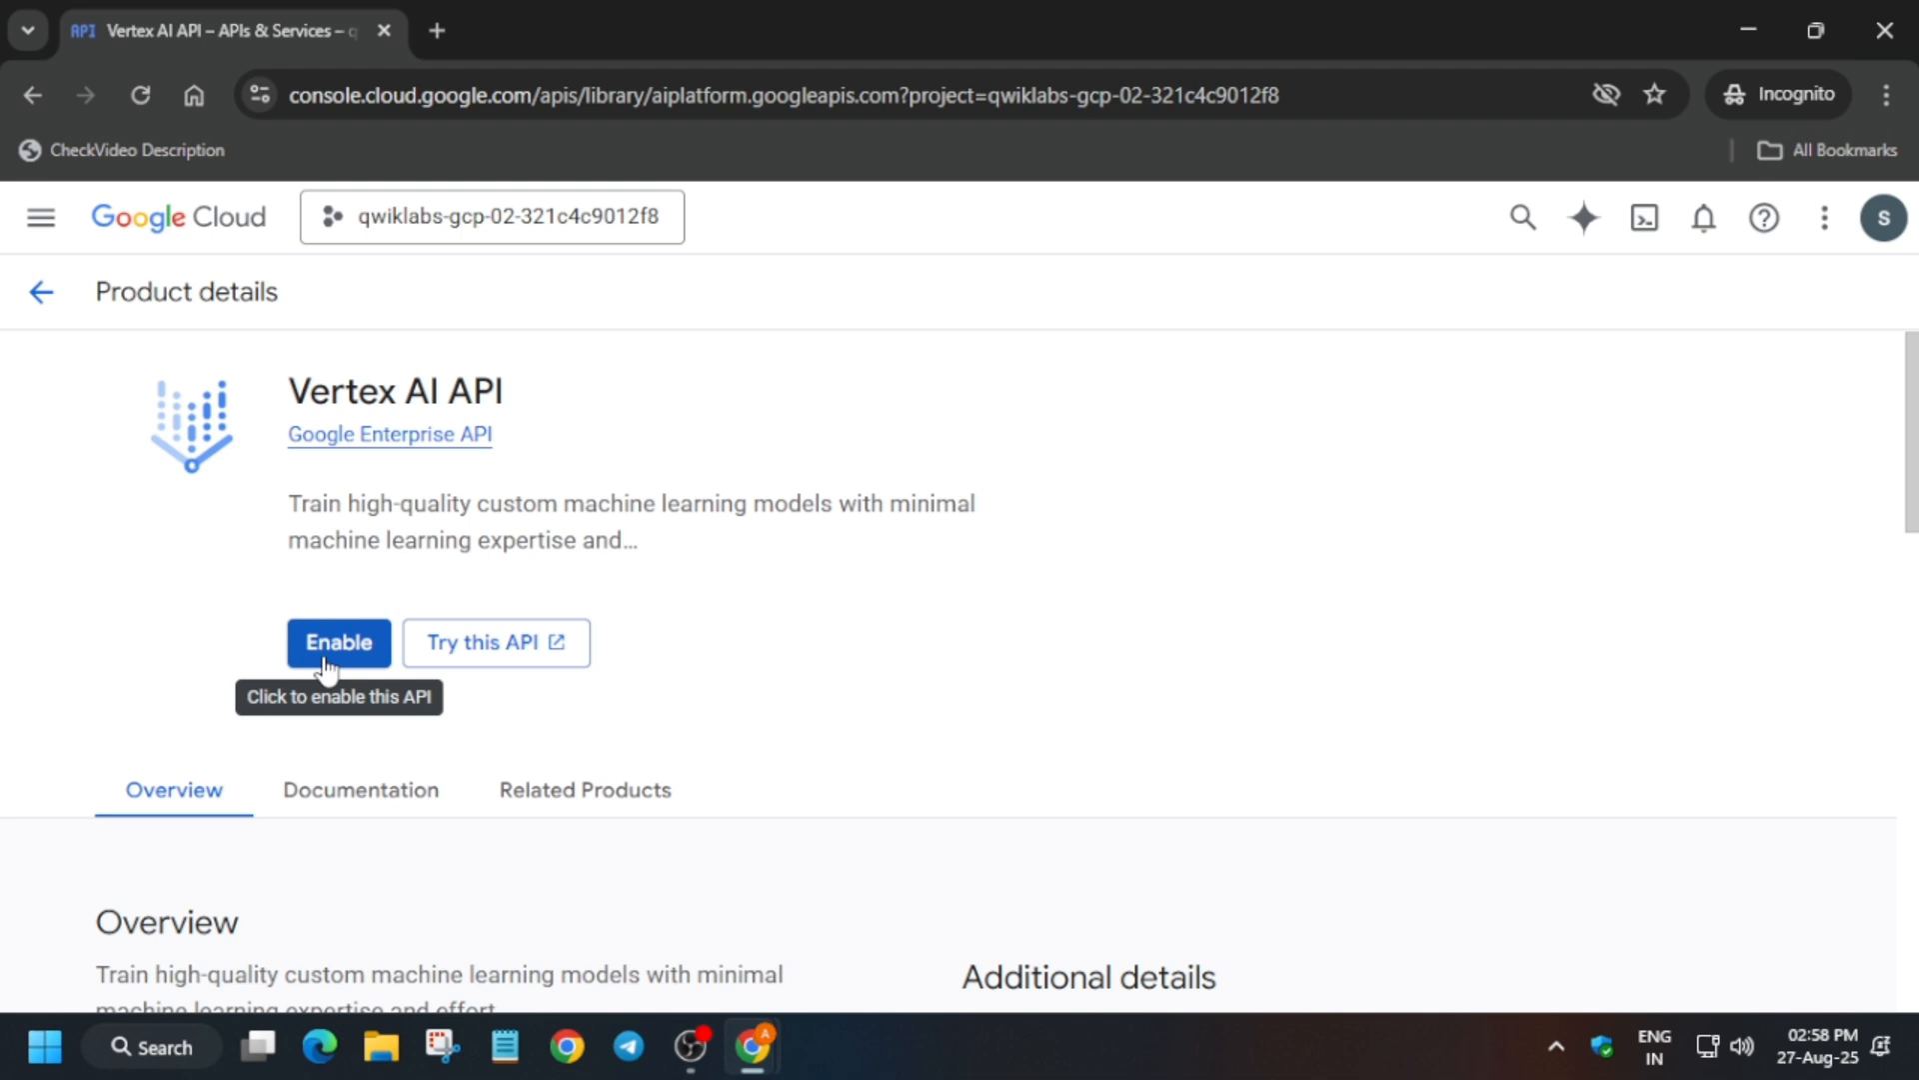
pyautogui.click(338, 642)
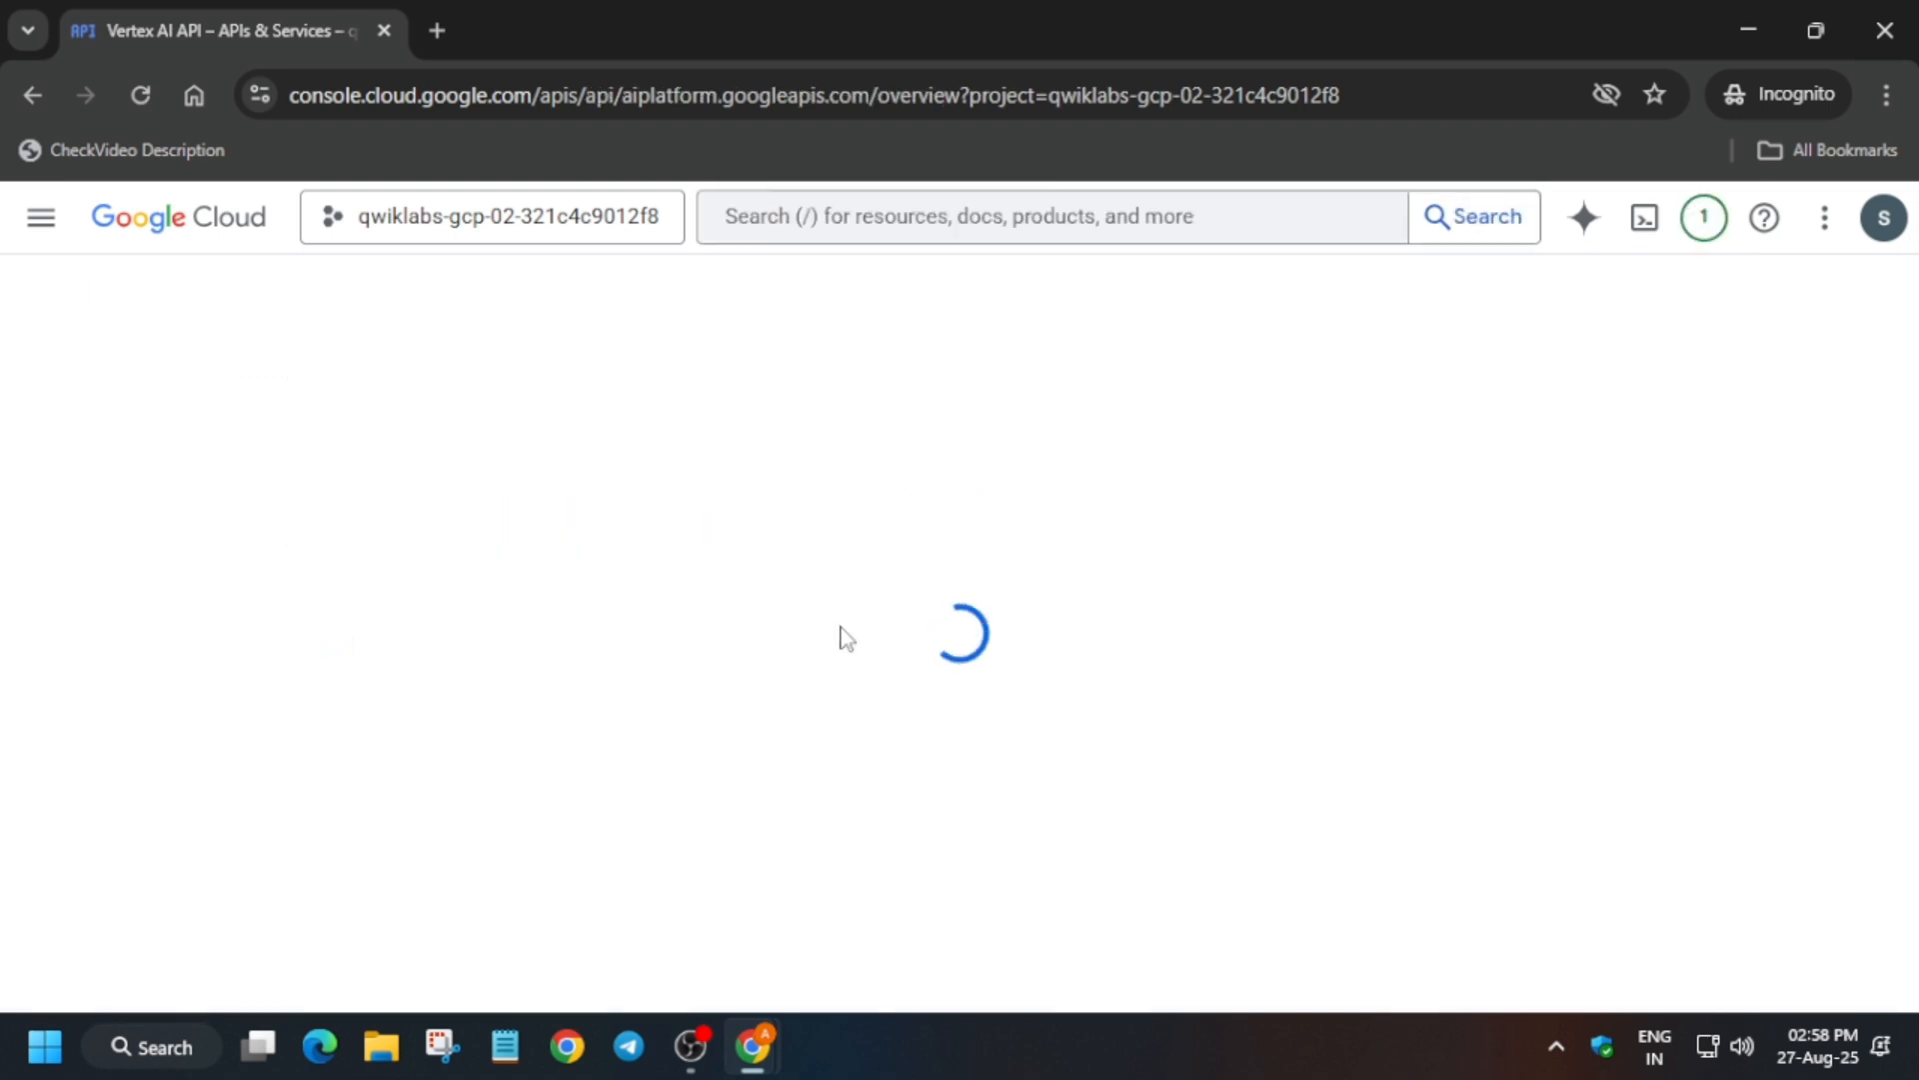
pyautogui.click(1622, 216)
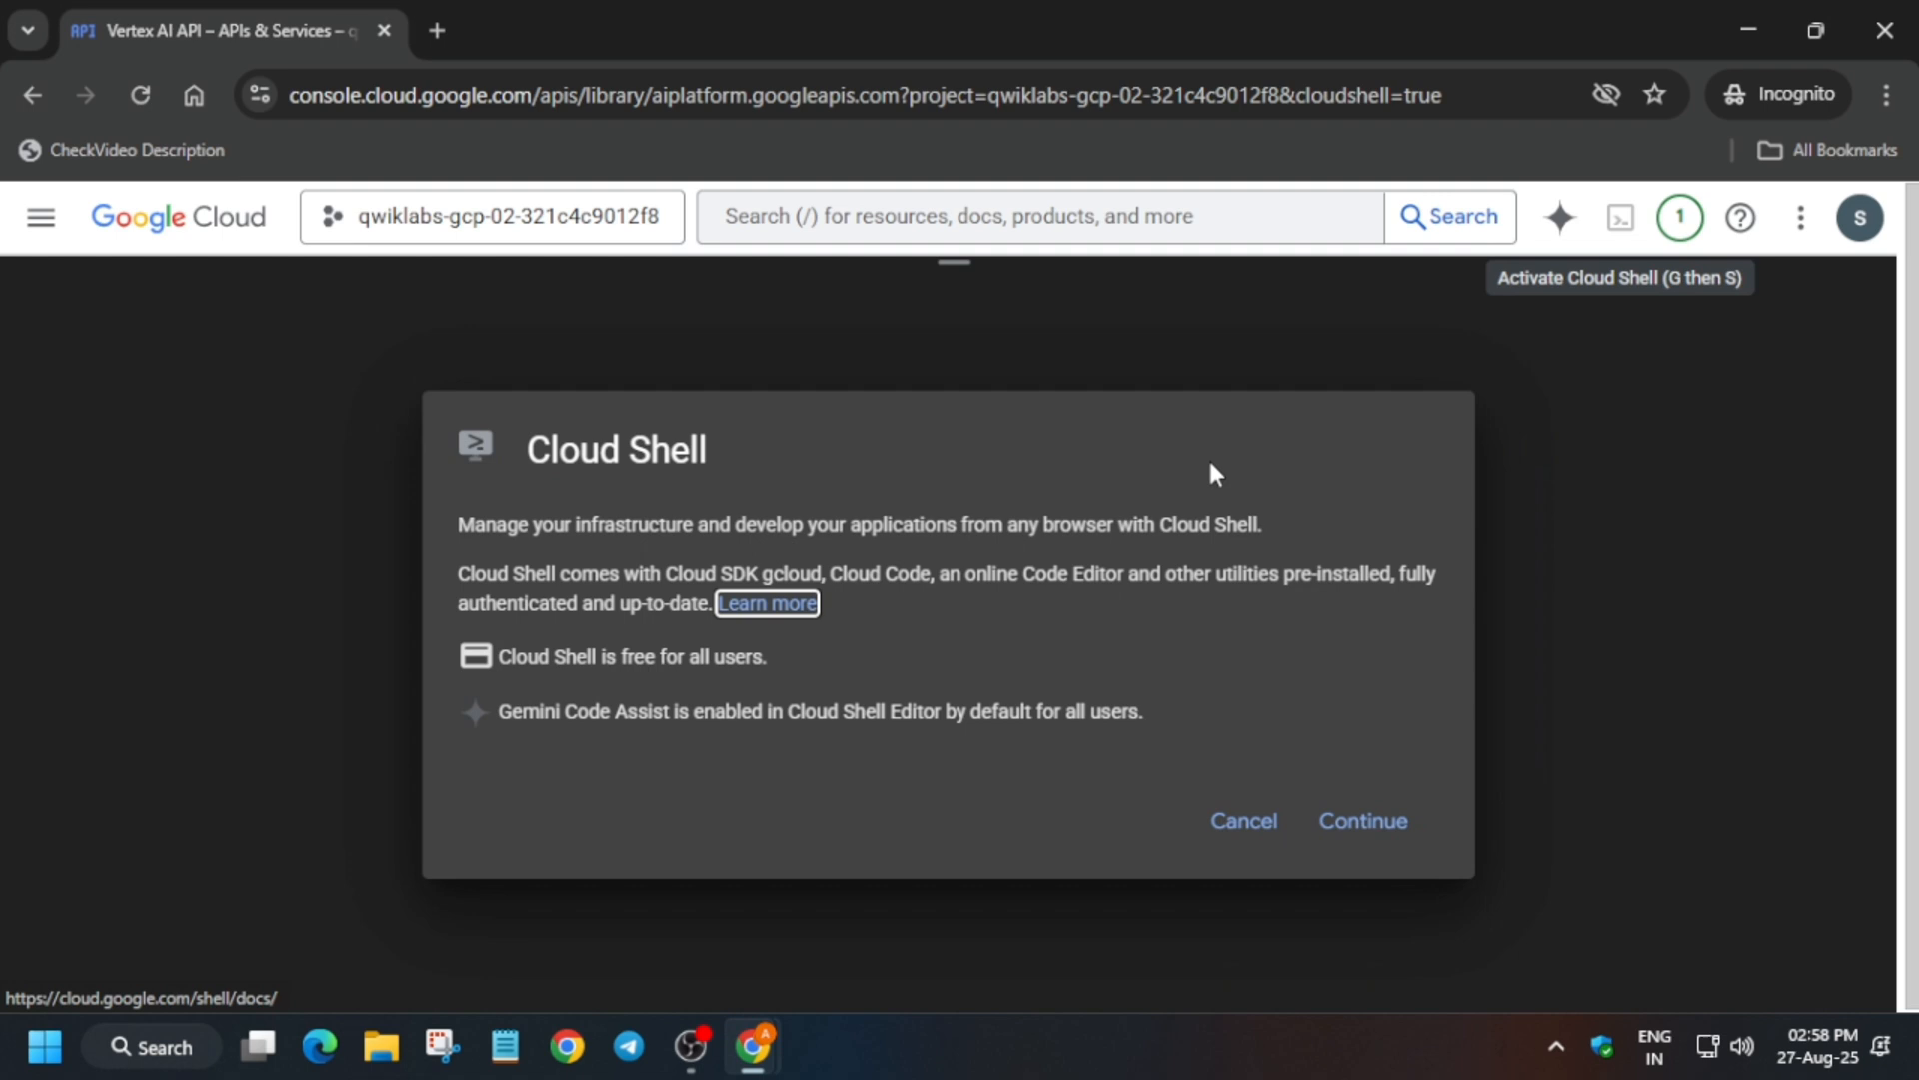
# - Continue into Cloud Shell, authorize credential use, and focus the terminal for commands
pyautogui.click(1362, 820)
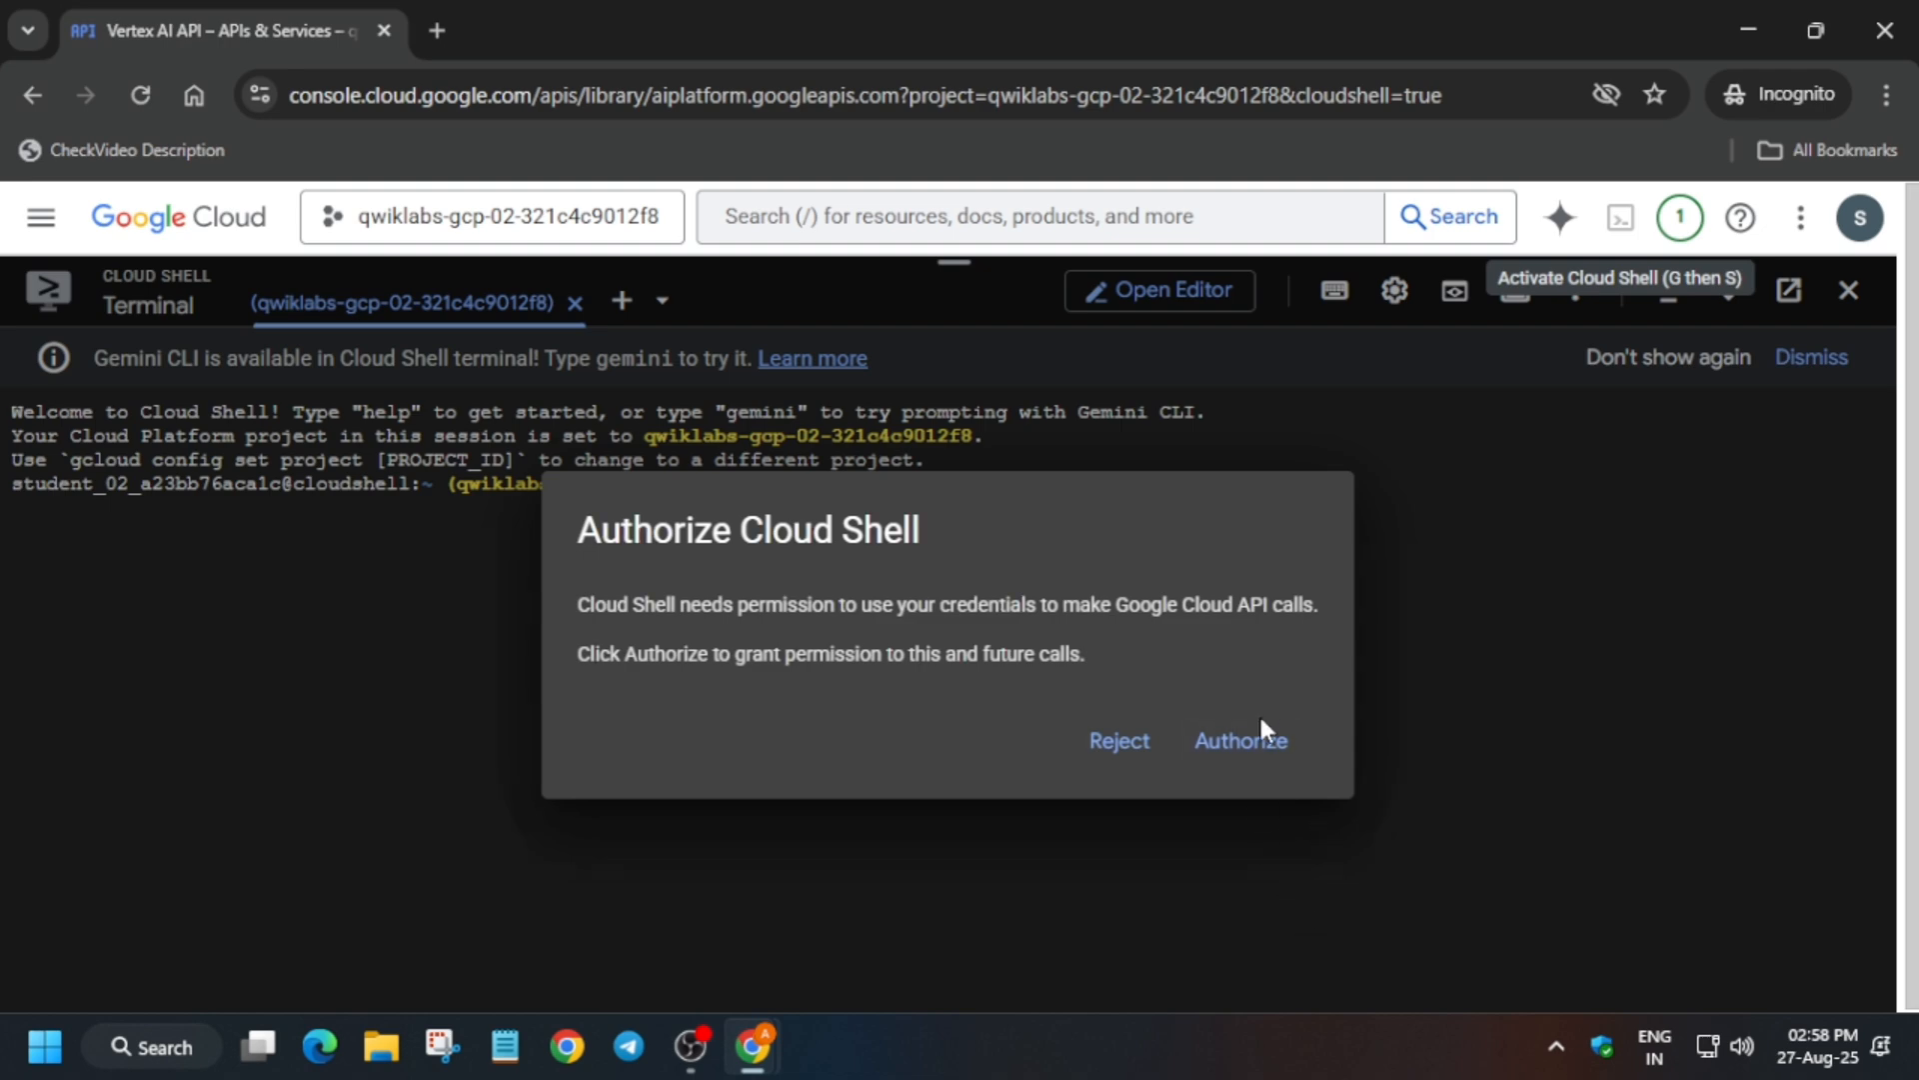
pyautogui.click(1239, 740)
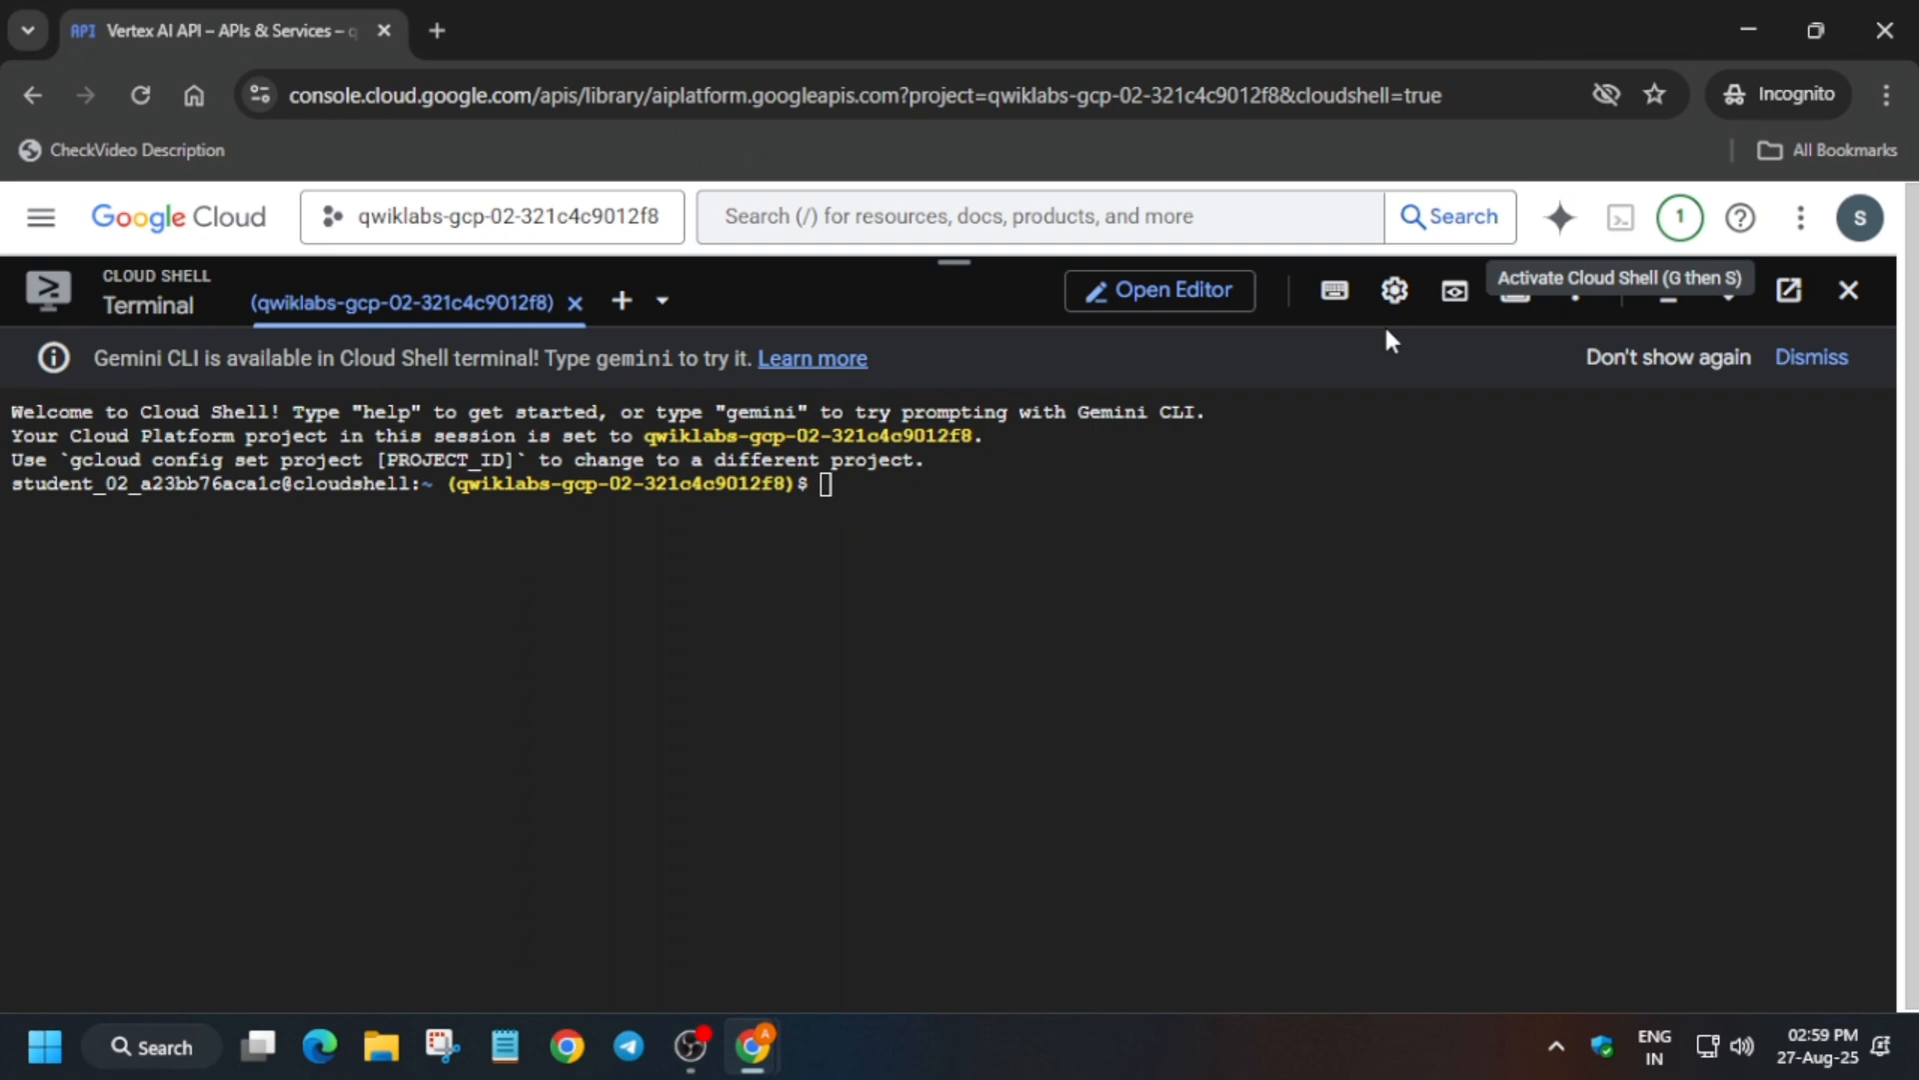
pyautogui.click(1393, 292)
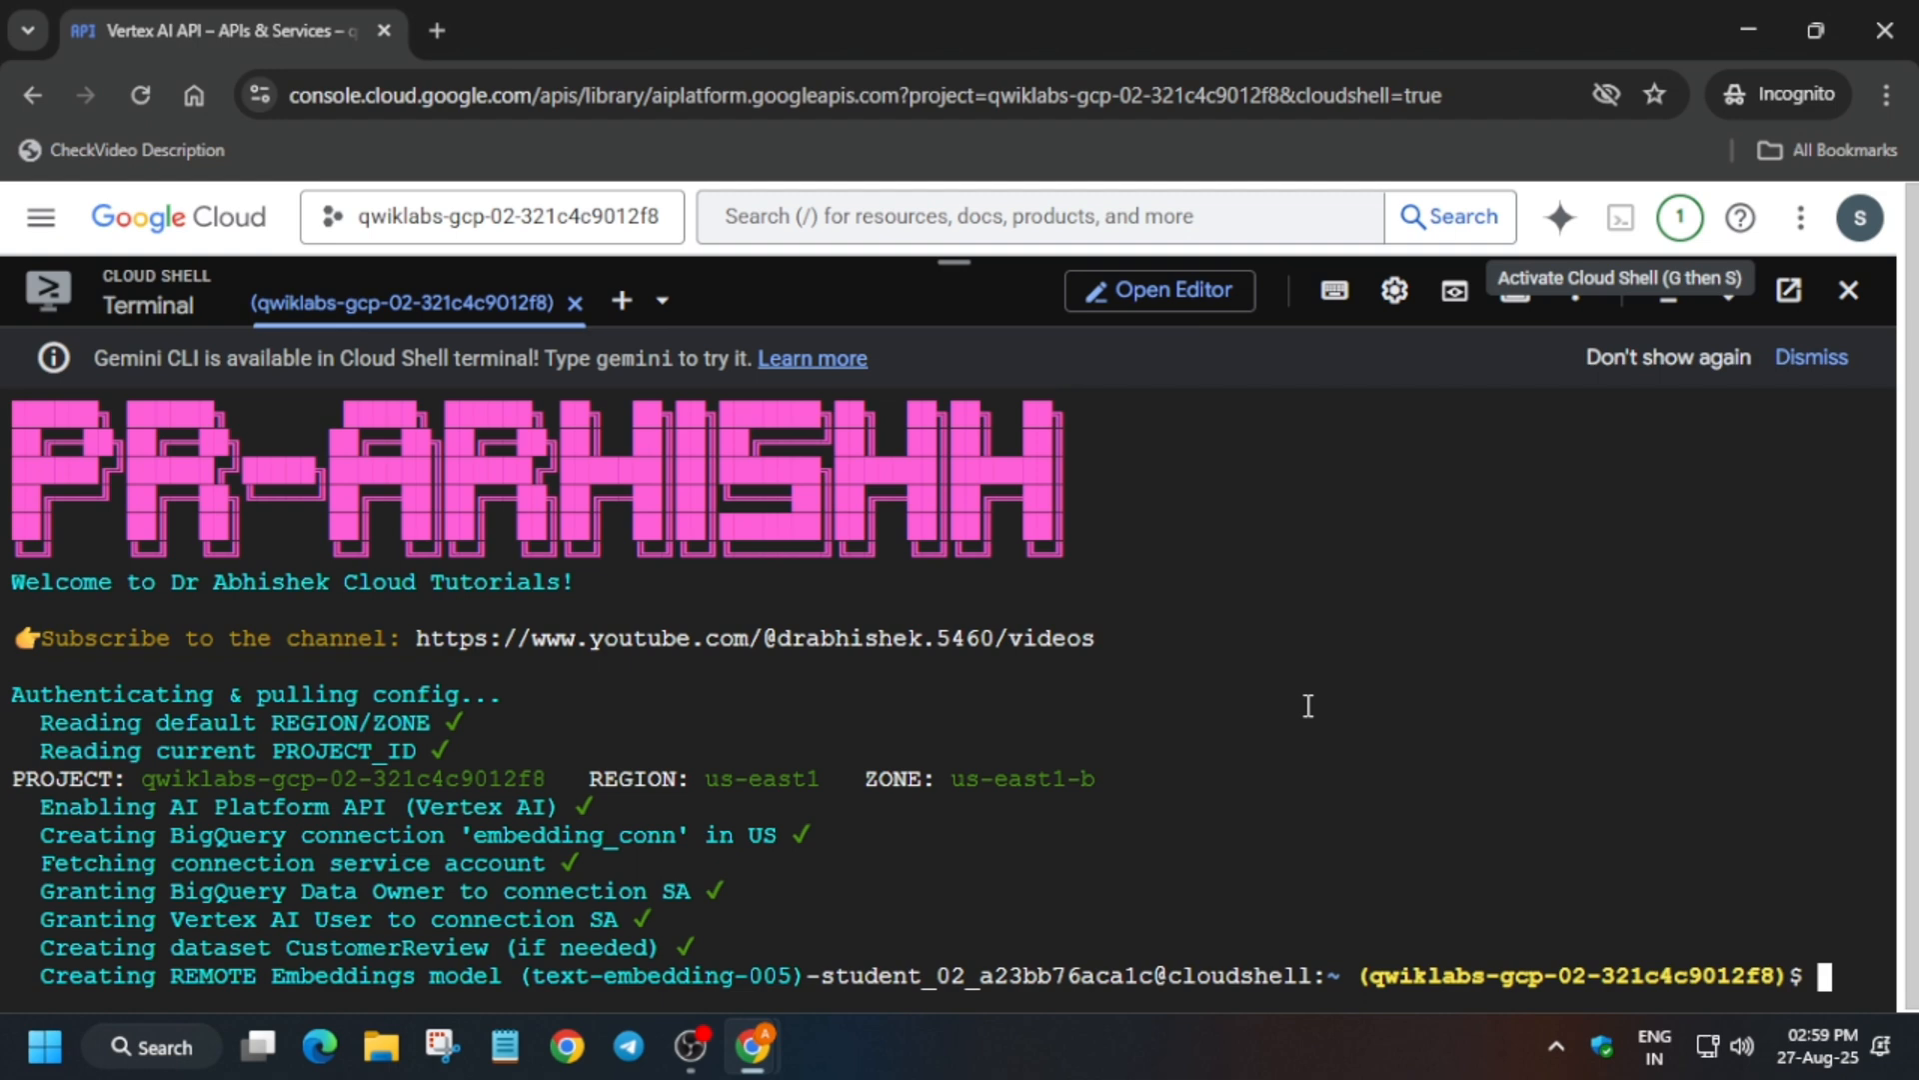
pyautogui.moveTo(863, 596)
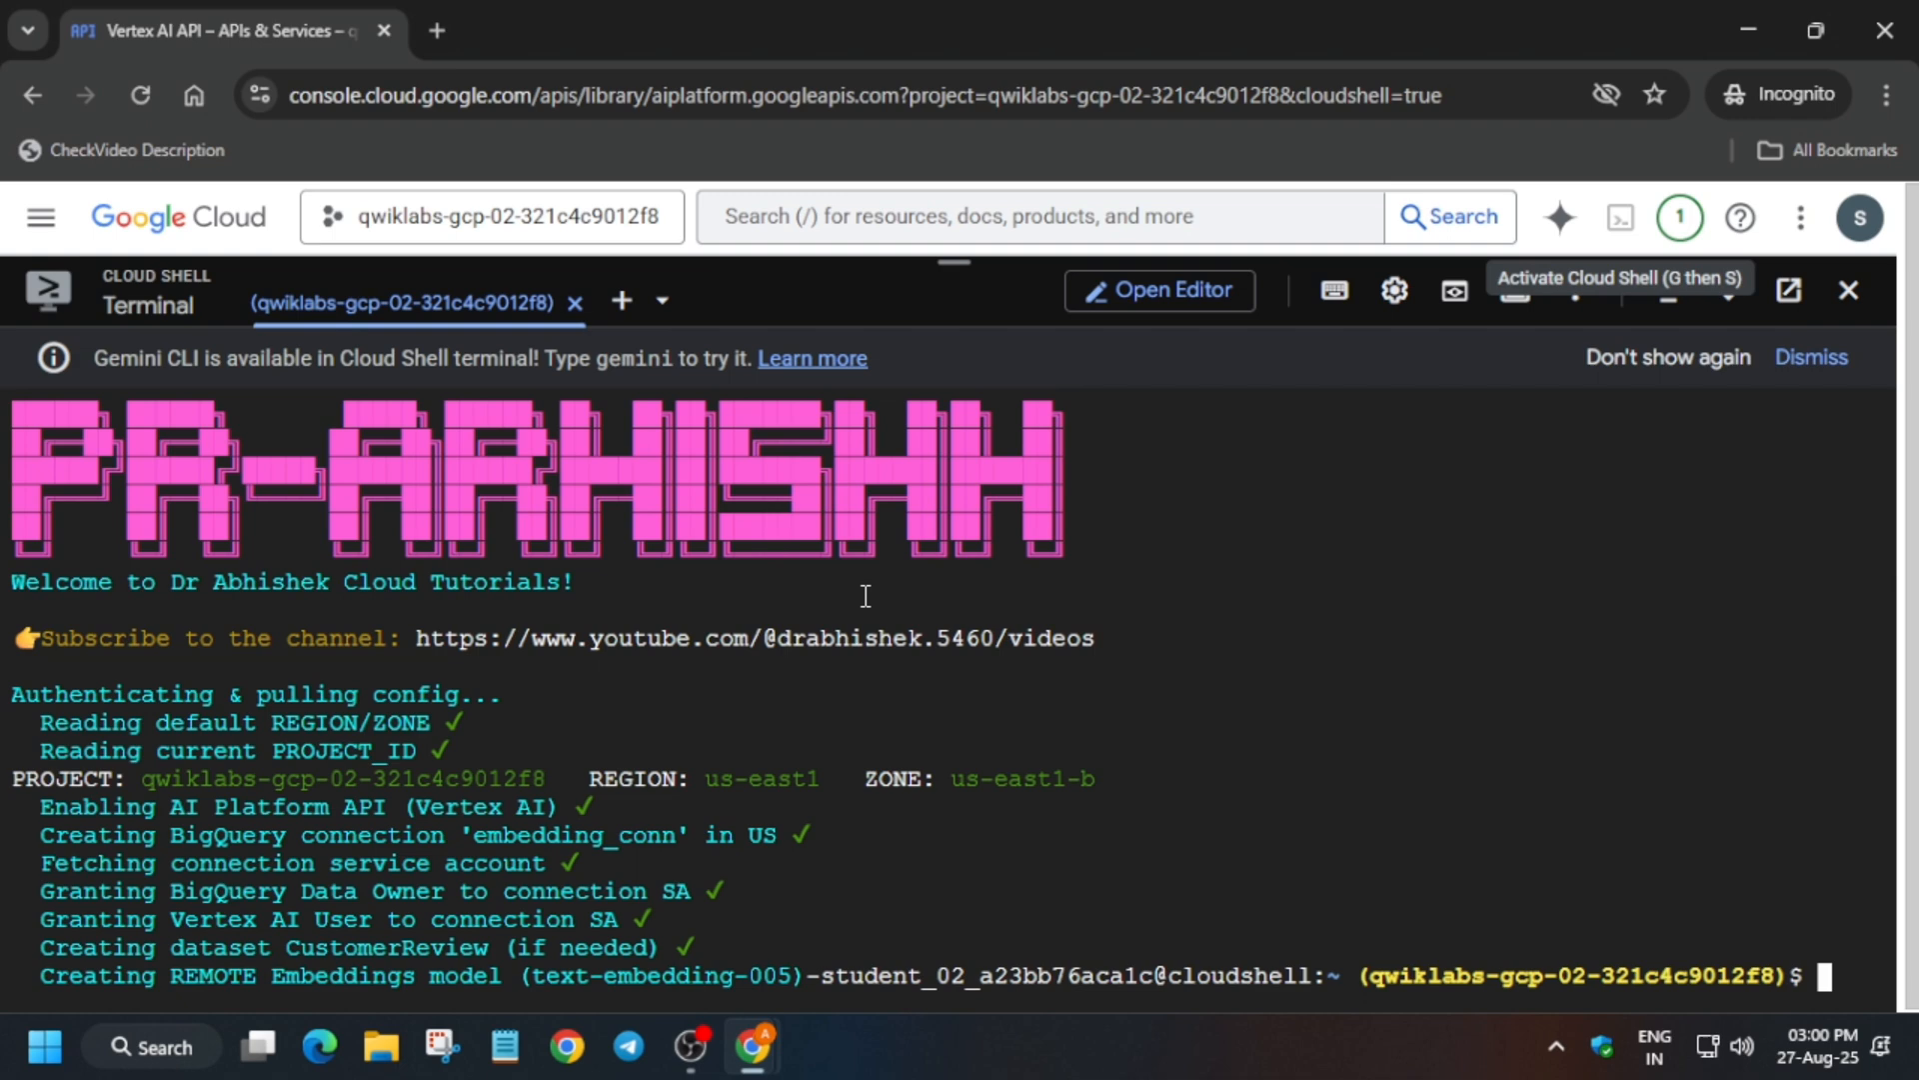
# - Return to the Skills Boost lab page after the setup script runs to check progress
pyautogui.click(220, 30)
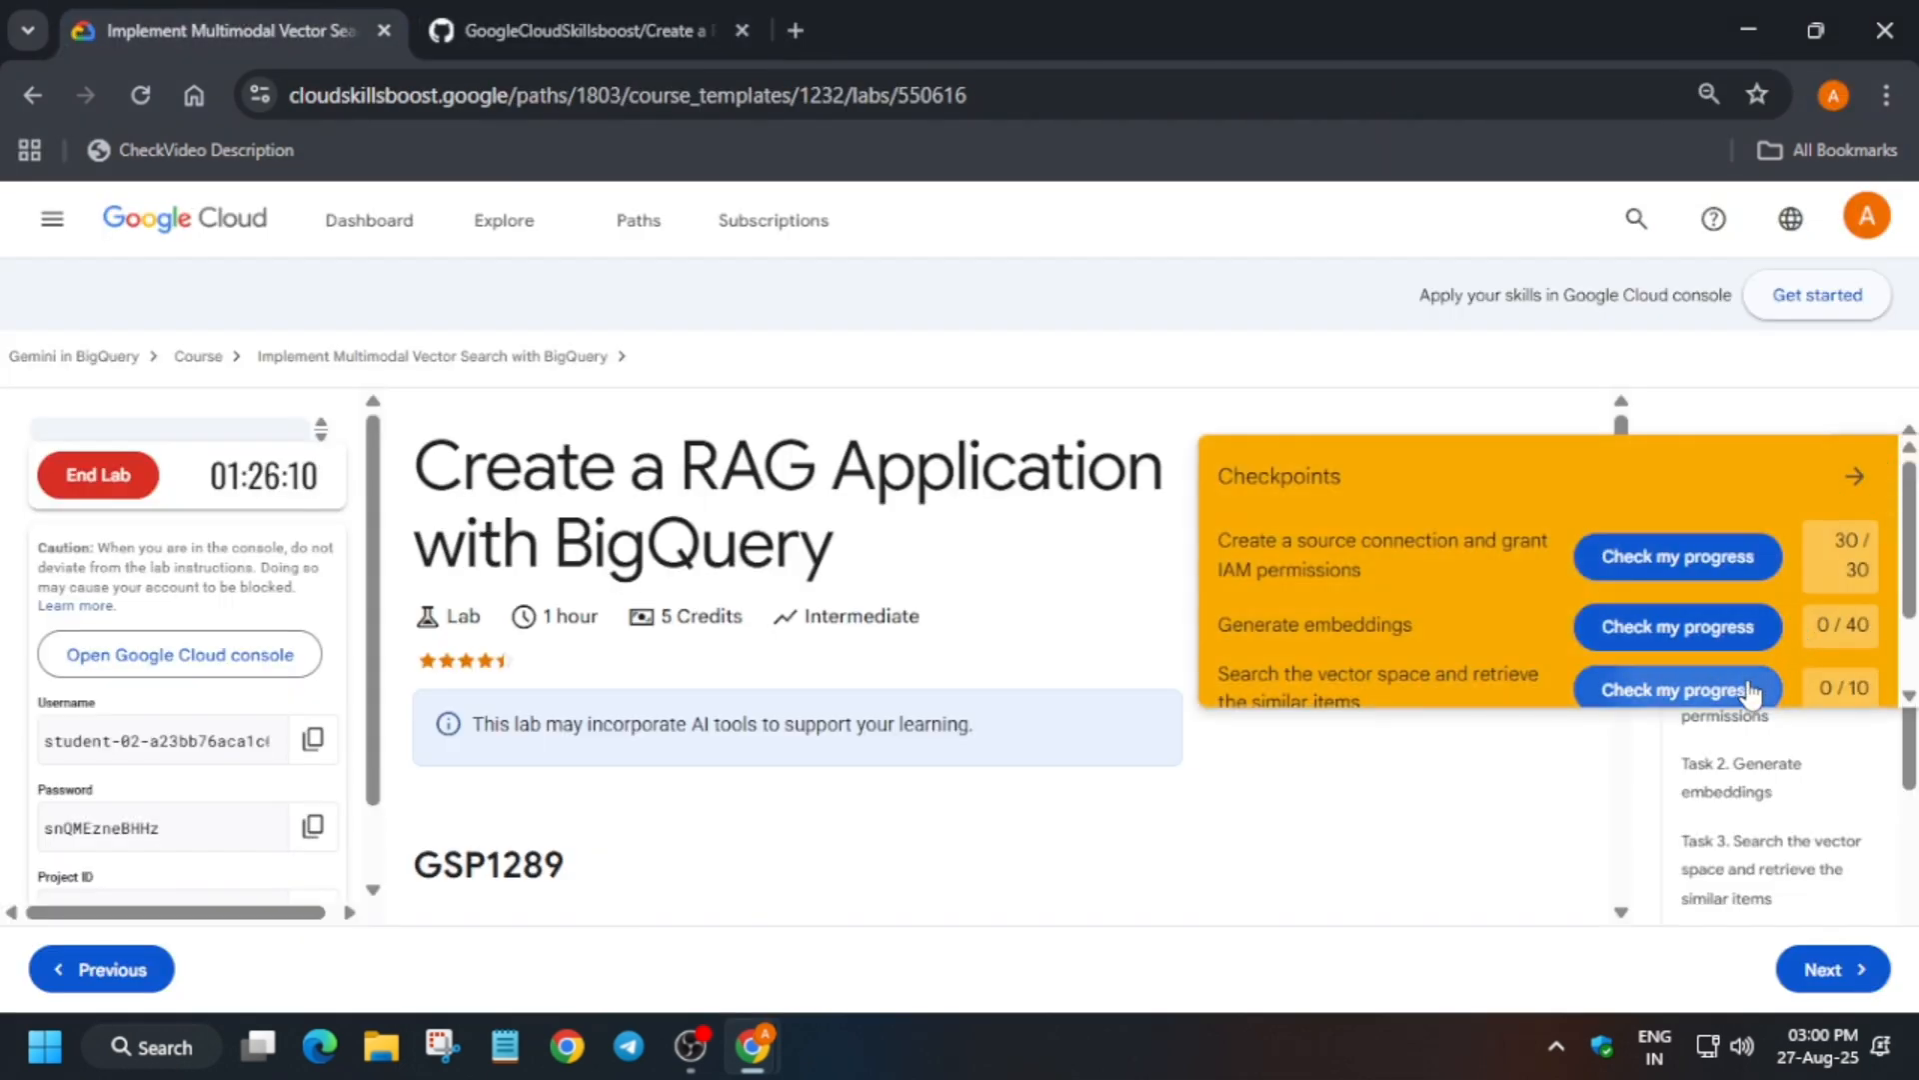
# - Check the embeddings, vector search and enhanced response checkpoints, earning 40/40 and 10/10
pyautogui.click(1676, 625)
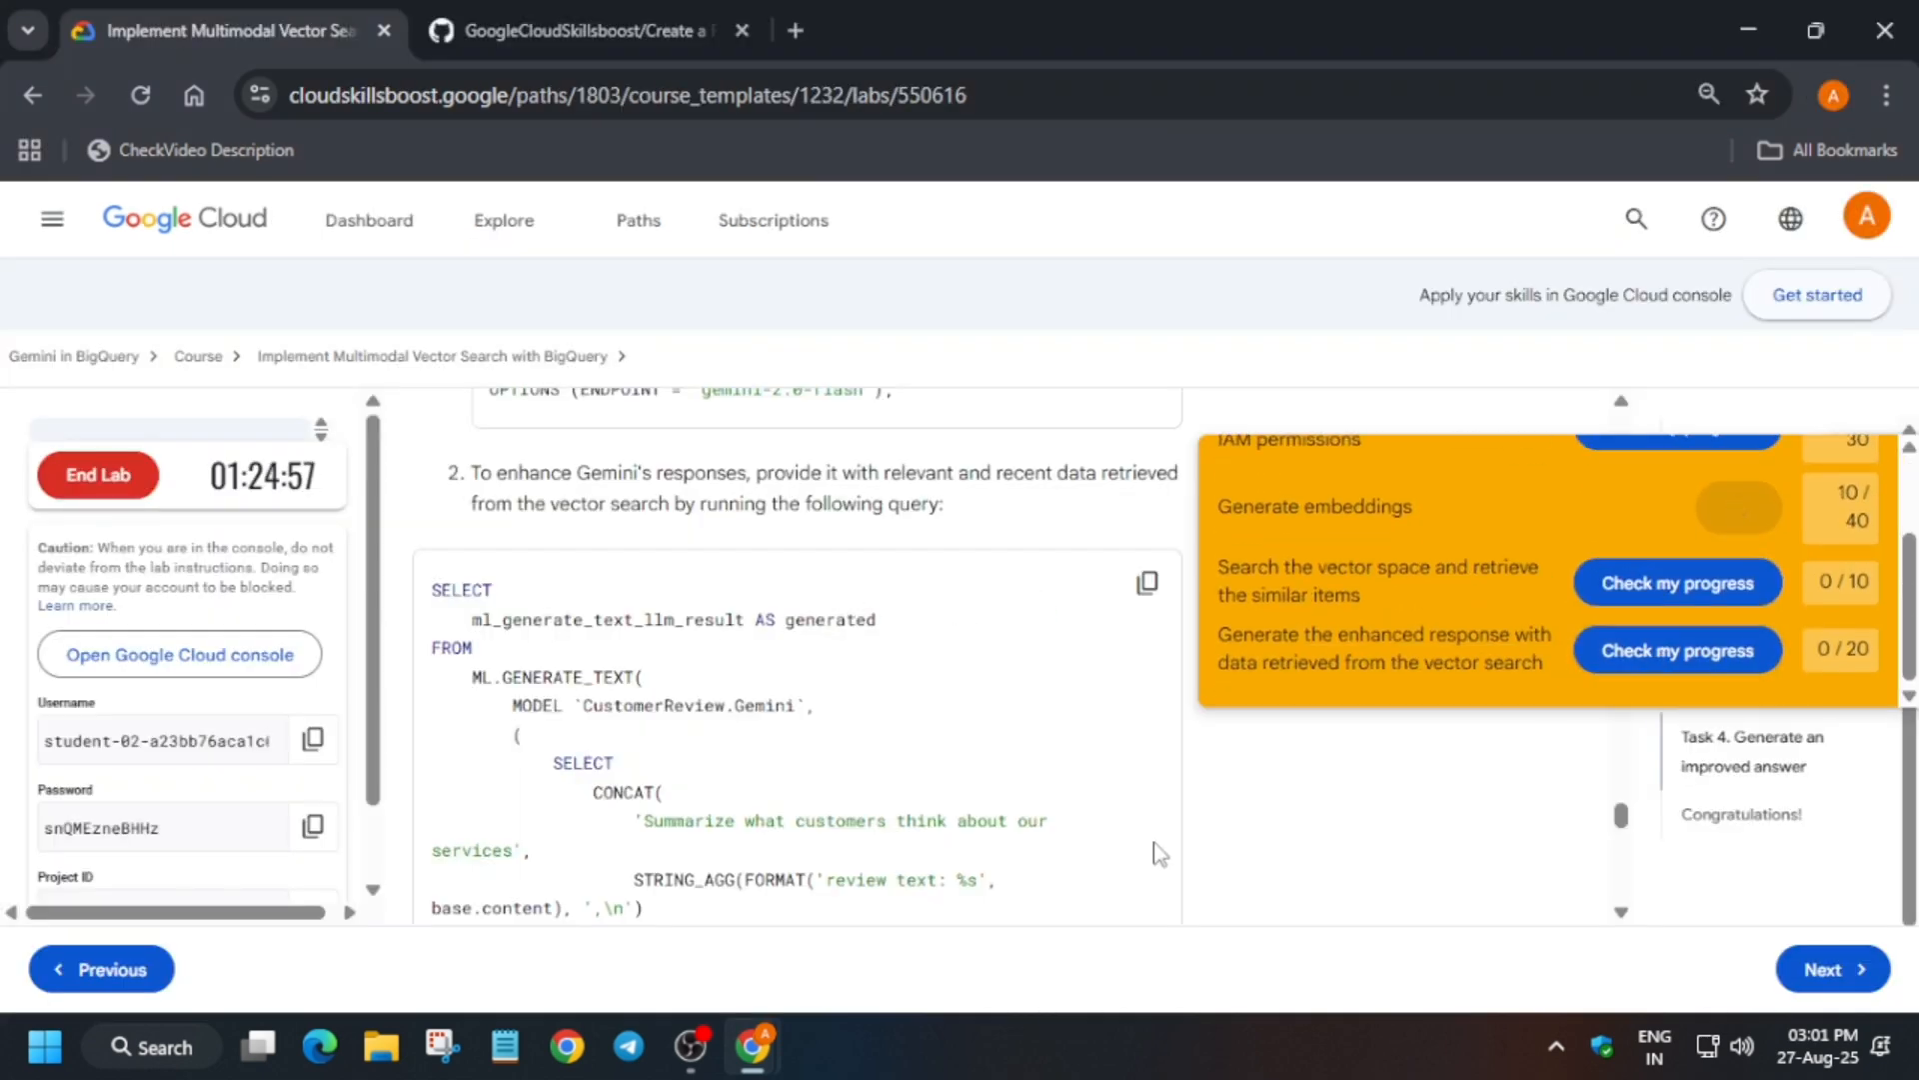
pyautogui.click(1676, 647)
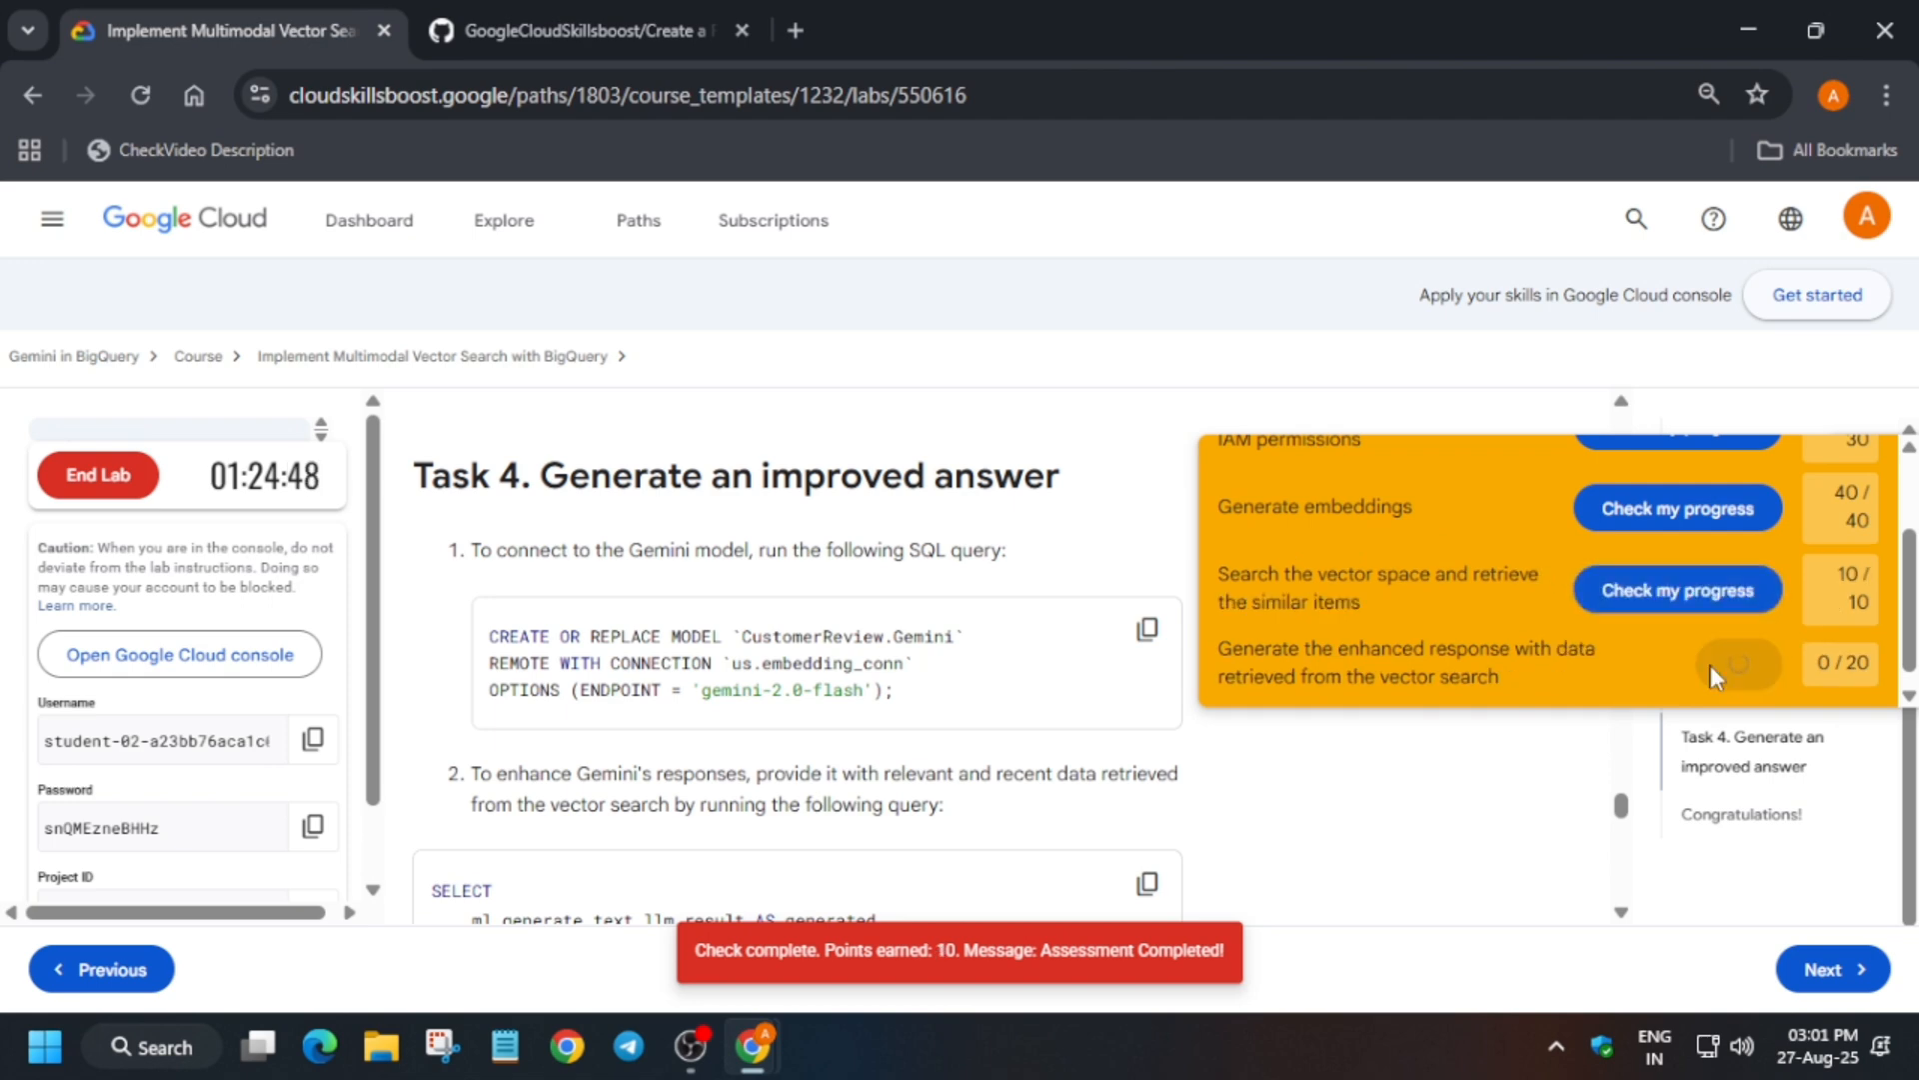
pyautogui.click(1675, 663)
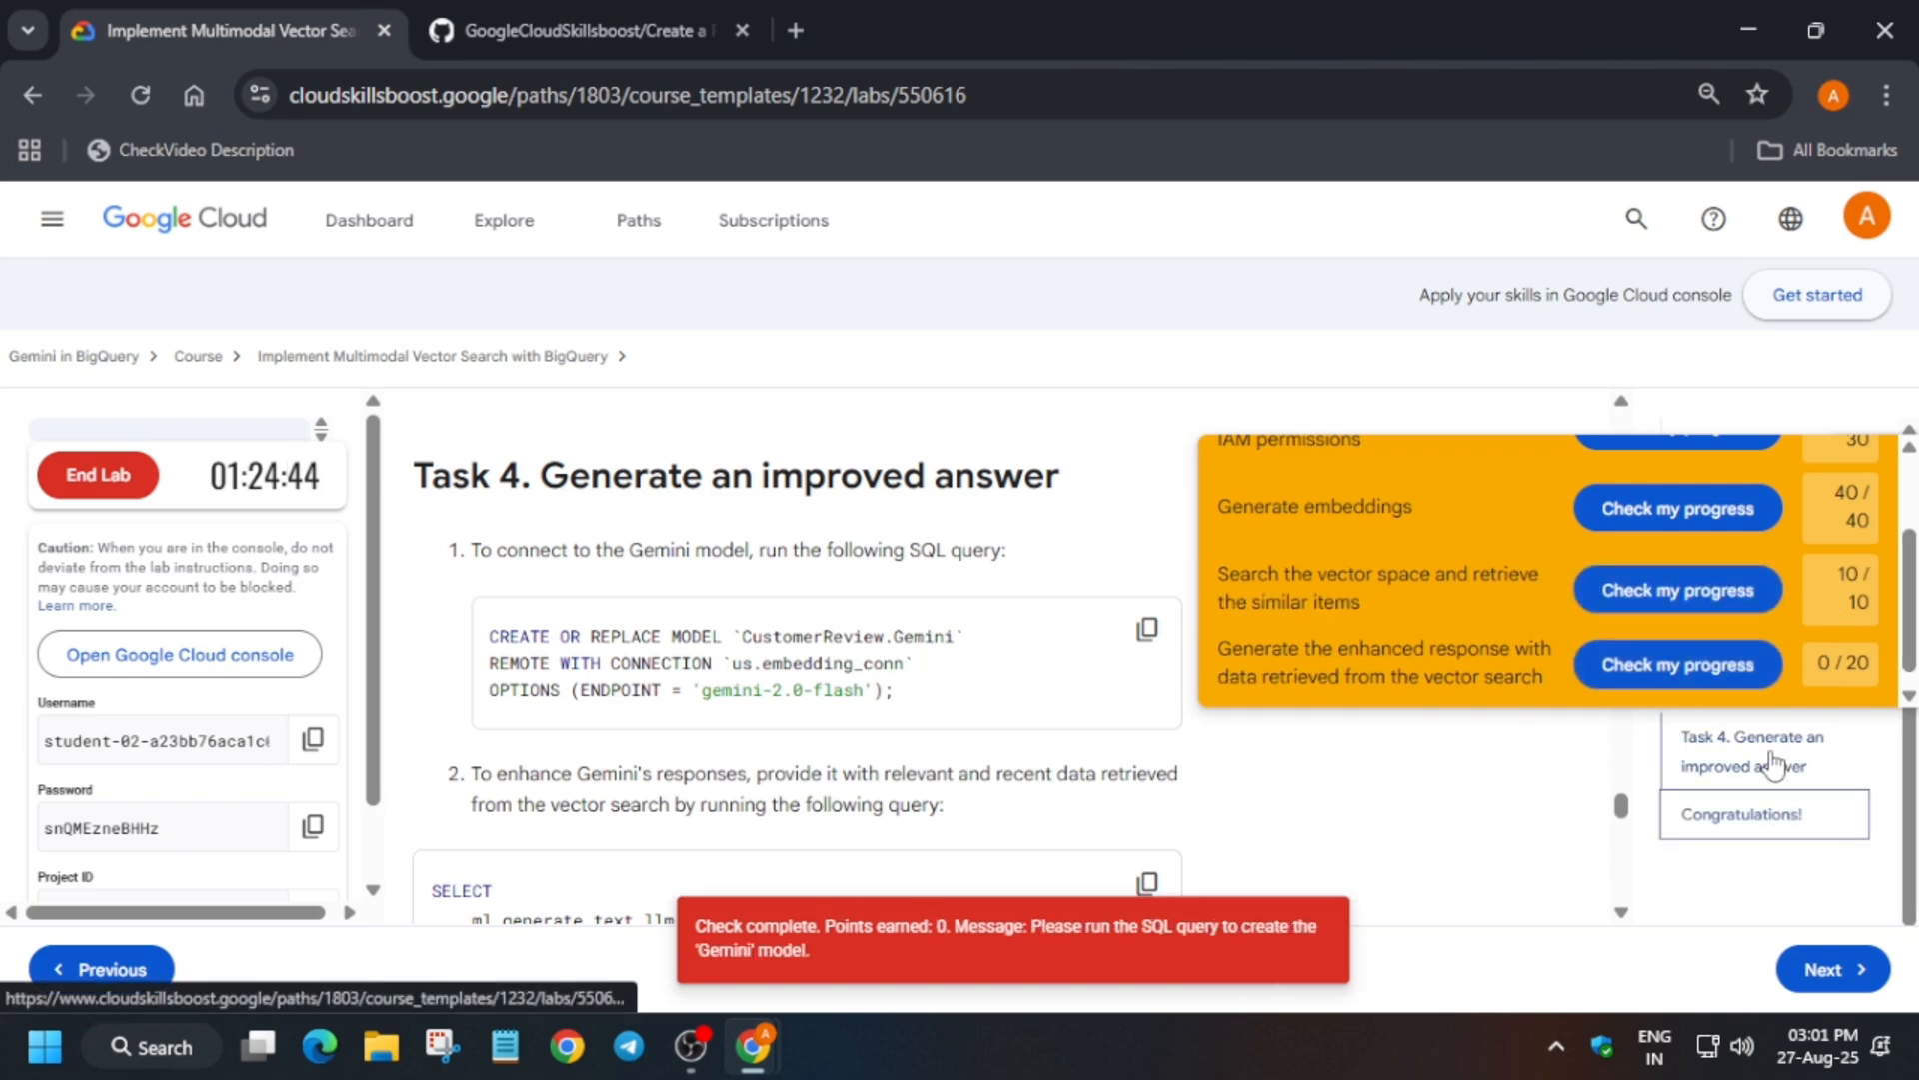
pyautogui.scroll(-3)
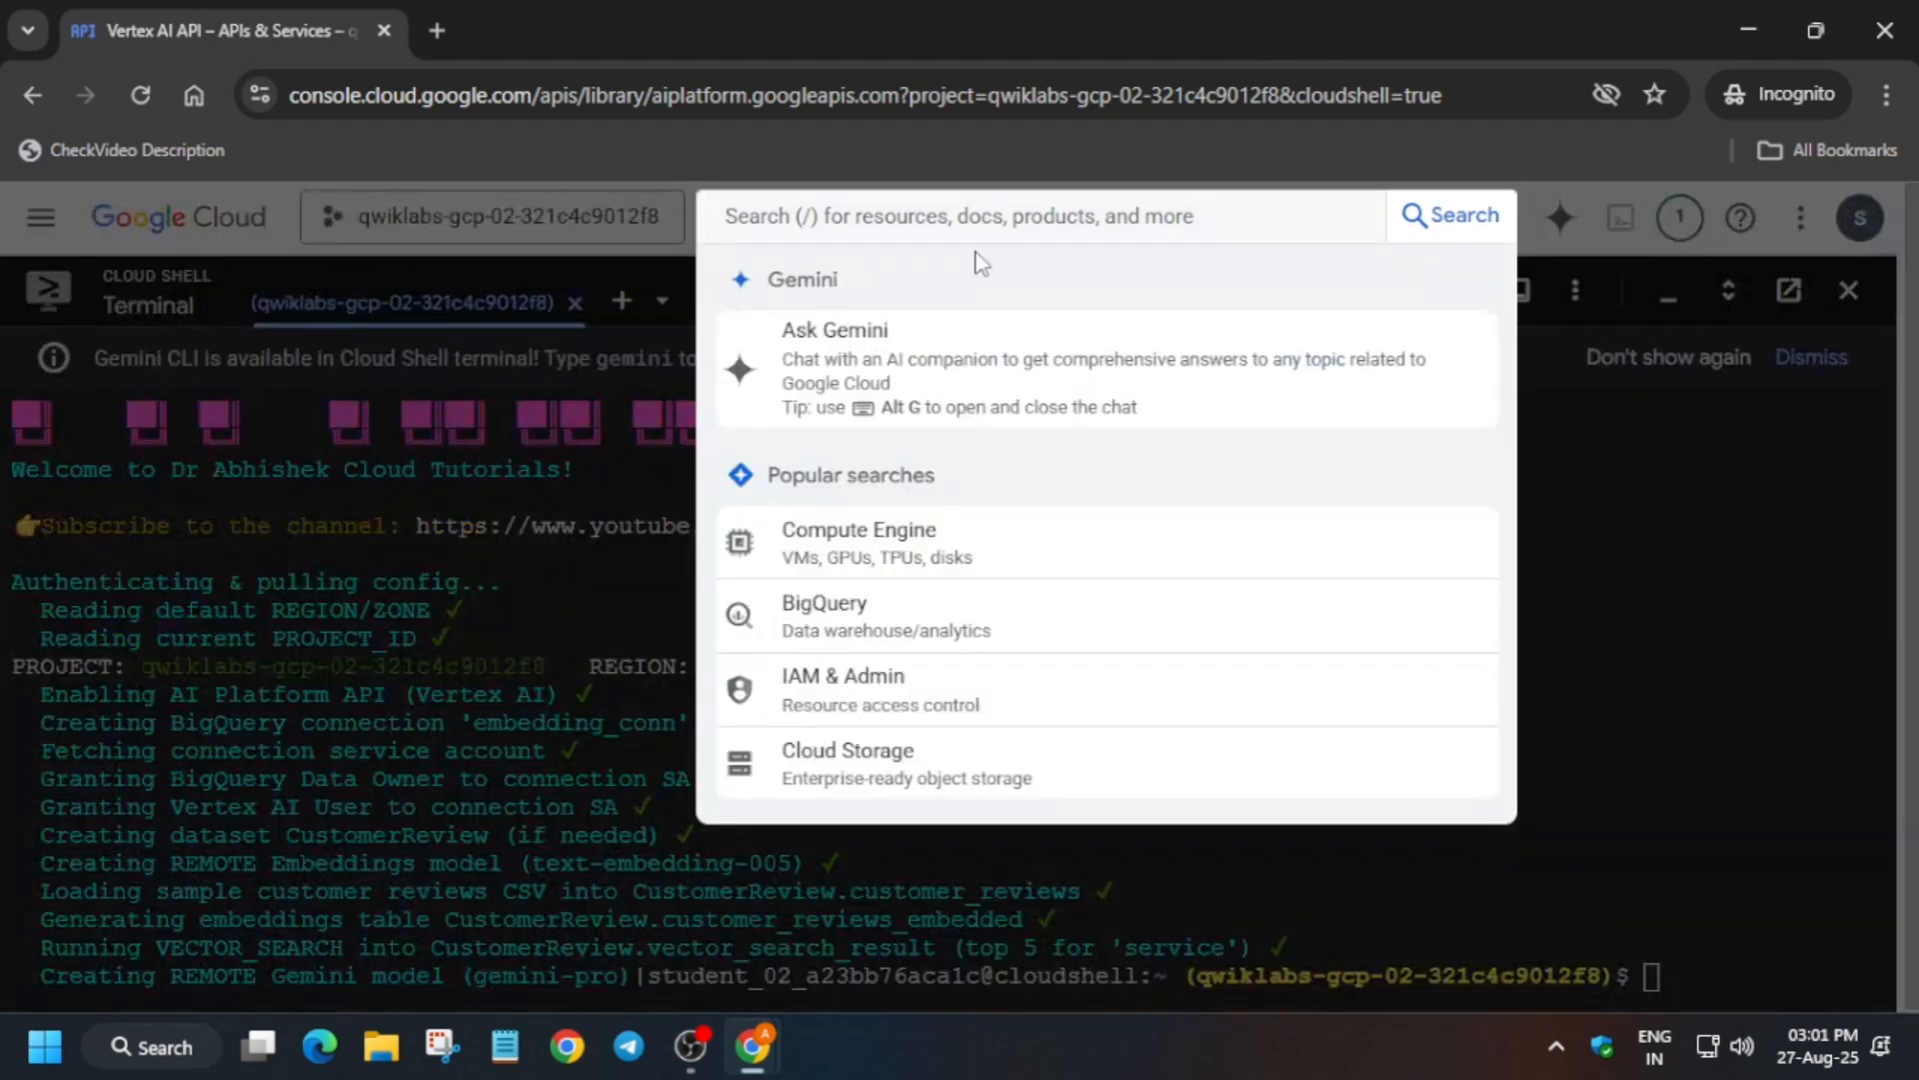
# - Run the ML.GENERATE_TEXT summarisation query in BigQuery; it fails as CustomerReview.Gemini is missing
pyautogui.write('sql')
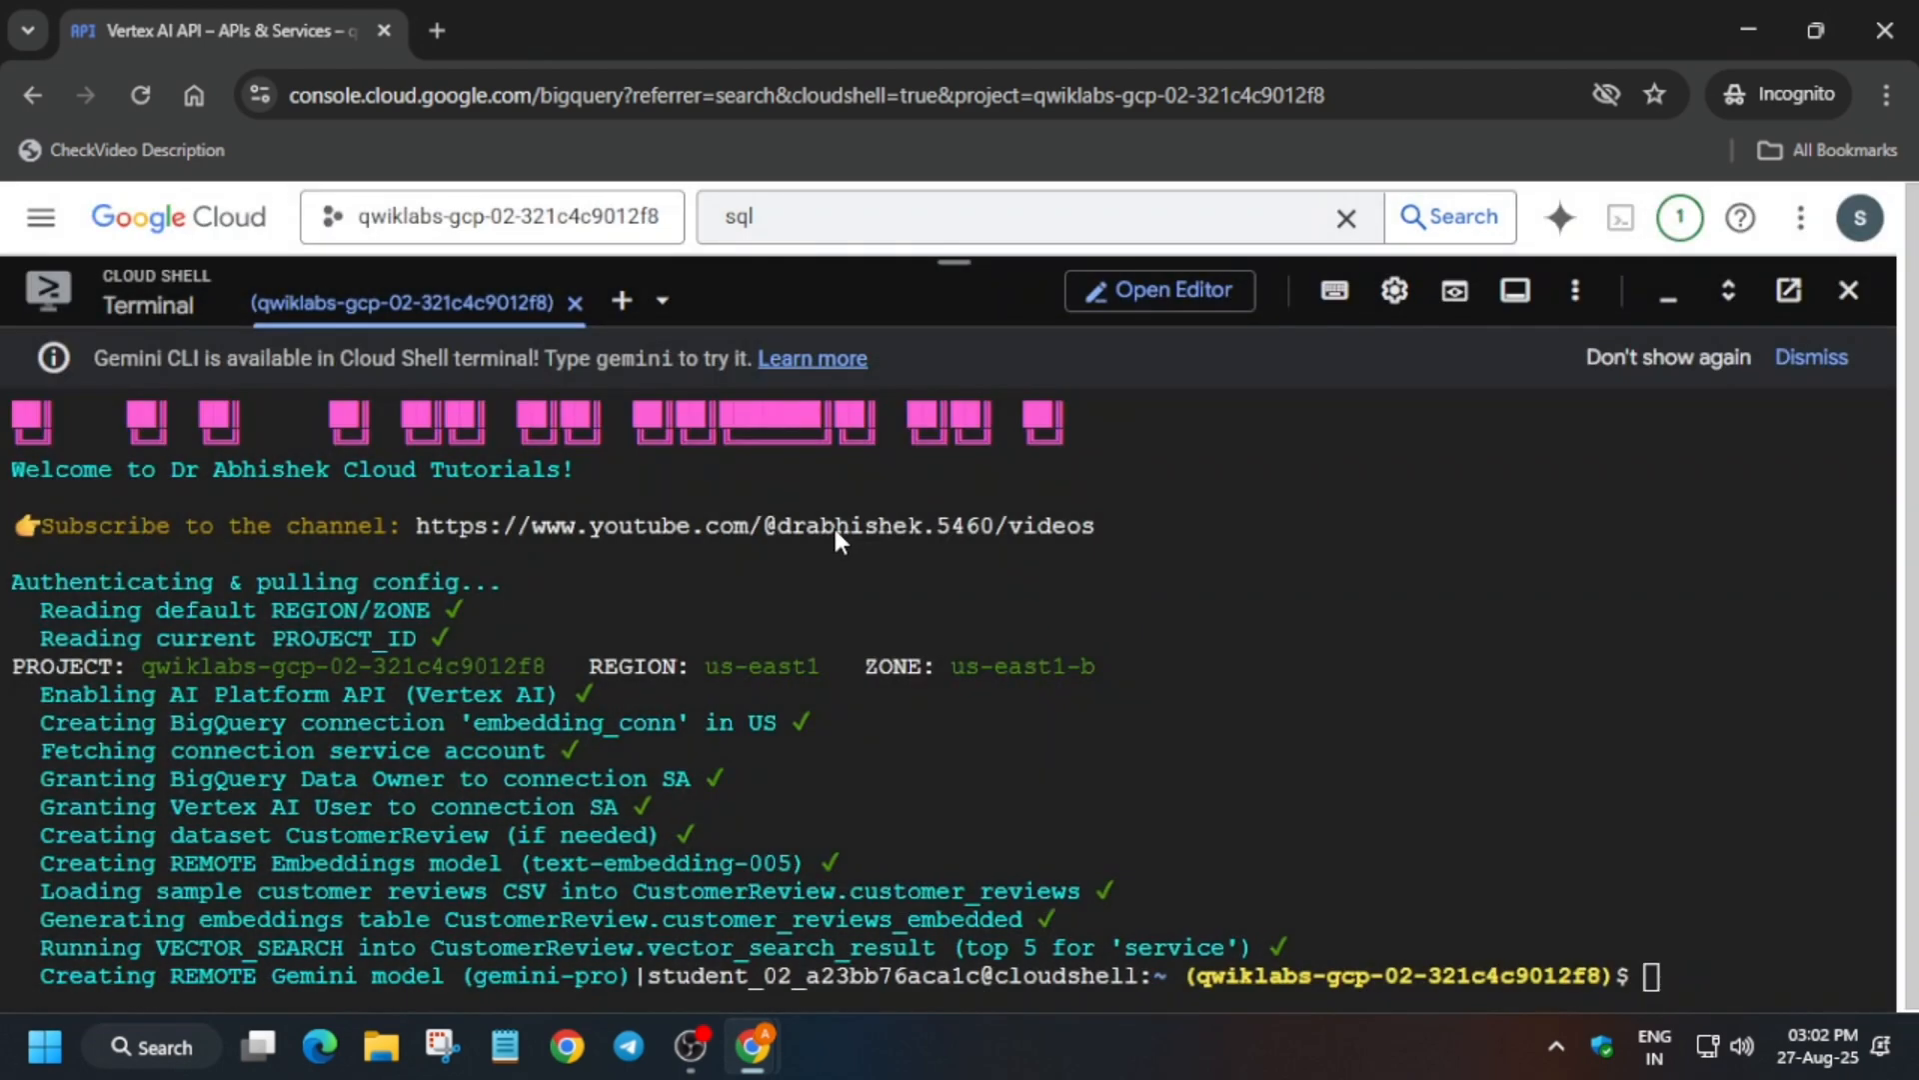
pyautogui.moveTo(958, 265)
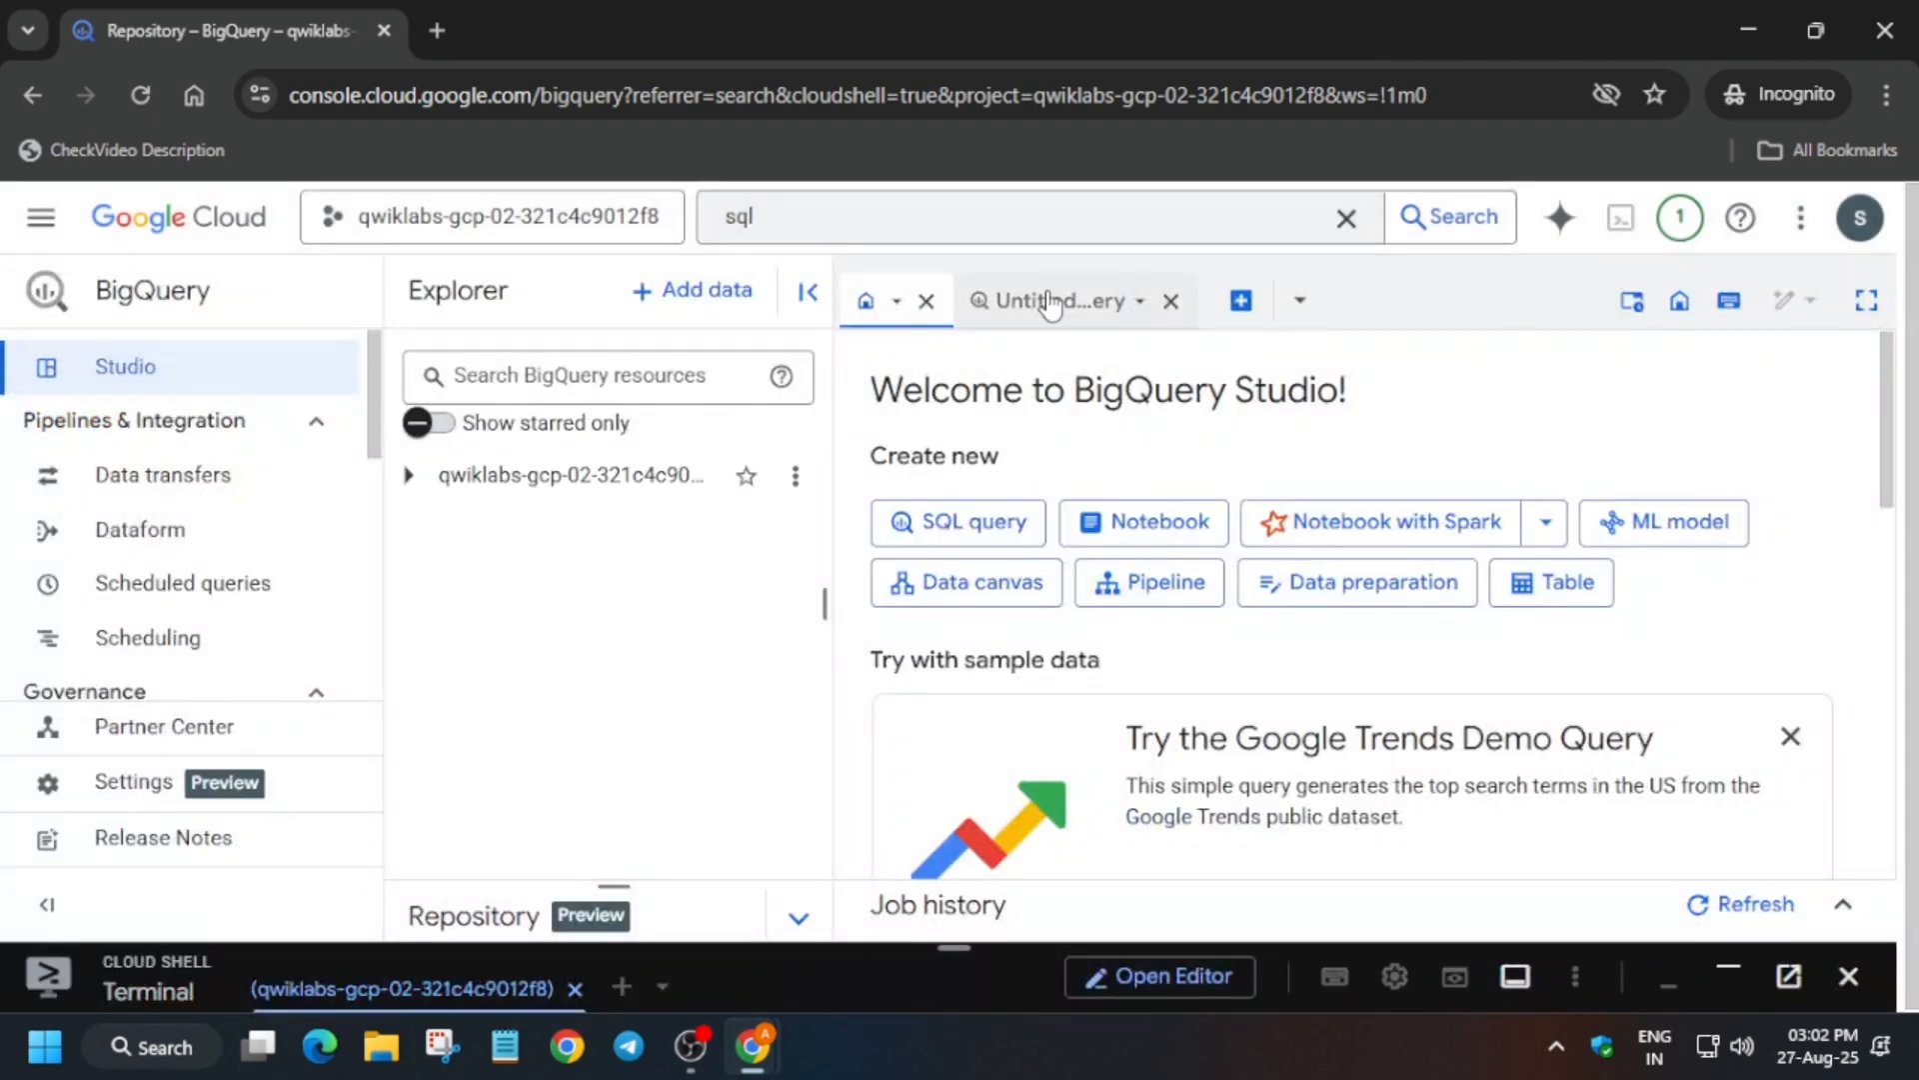
pyautogui.click(220, 30)
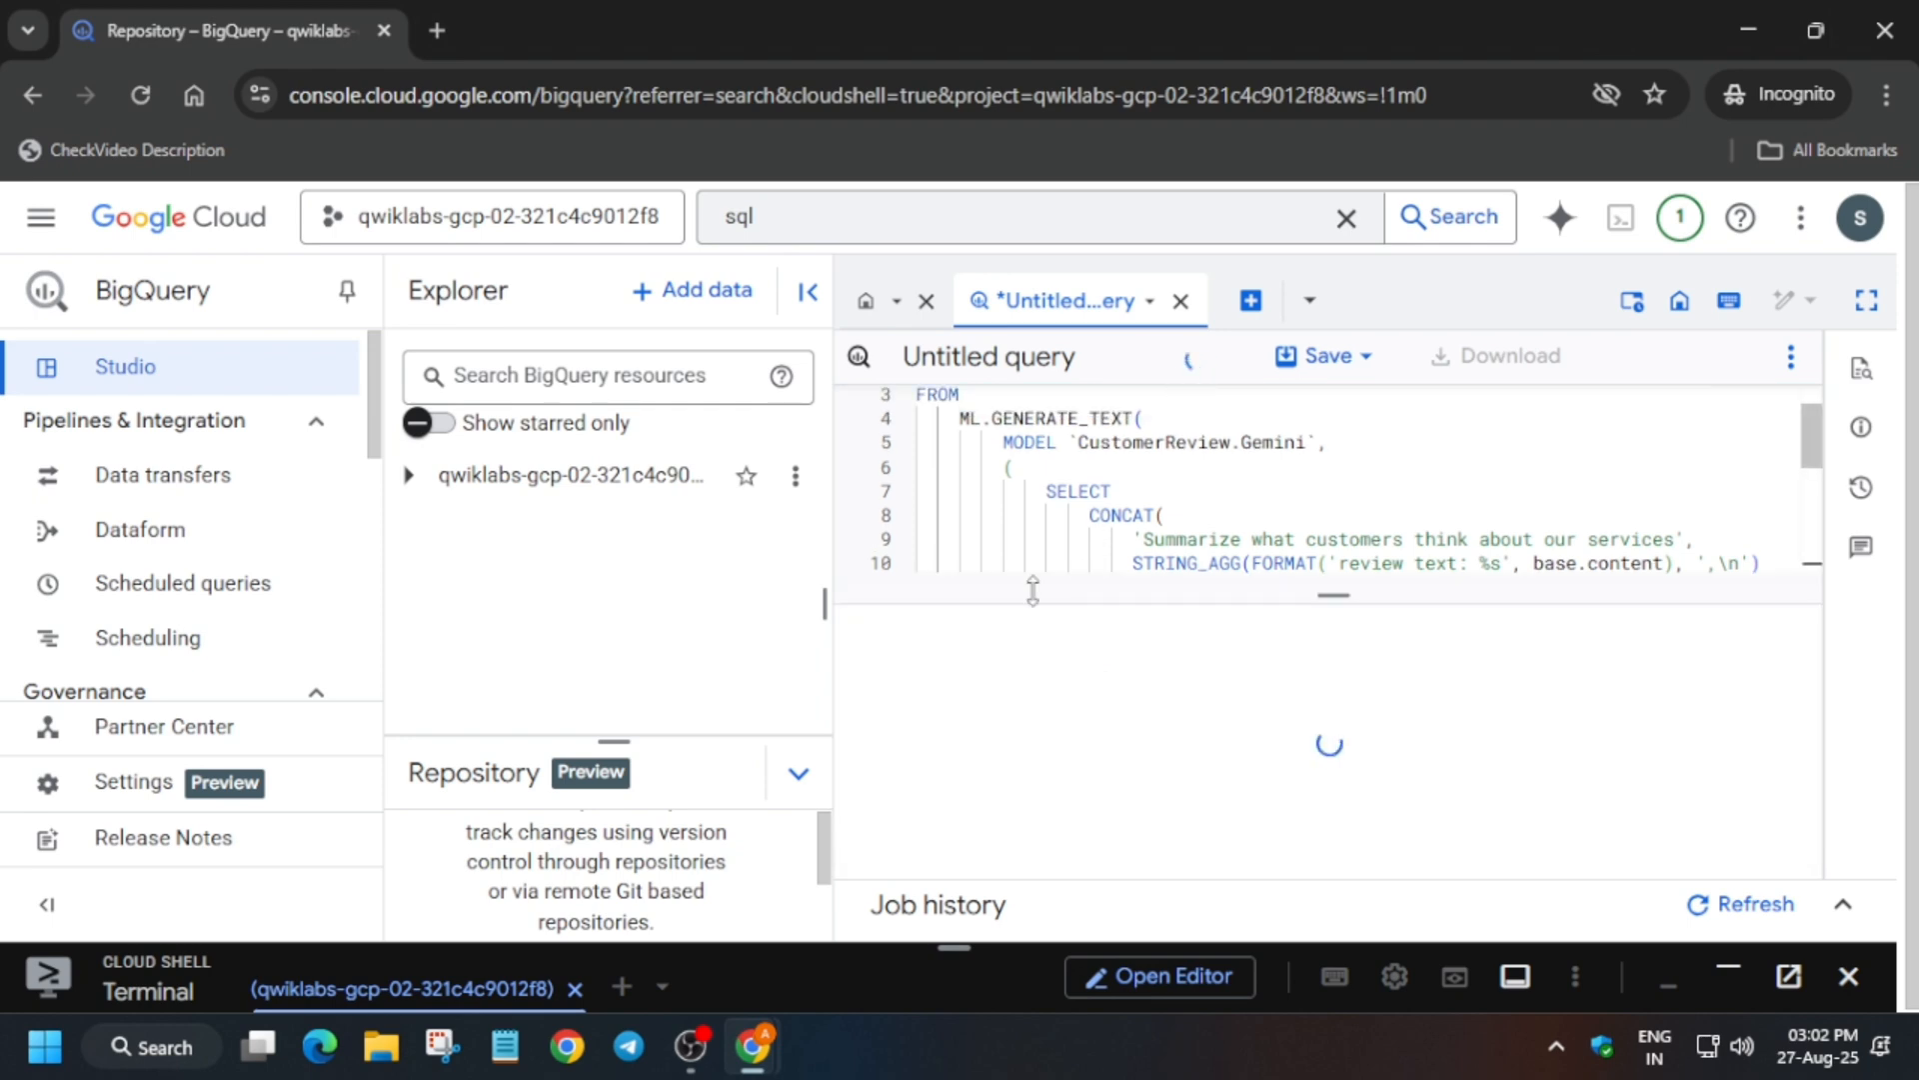
pyautogui.click(1200, 356)
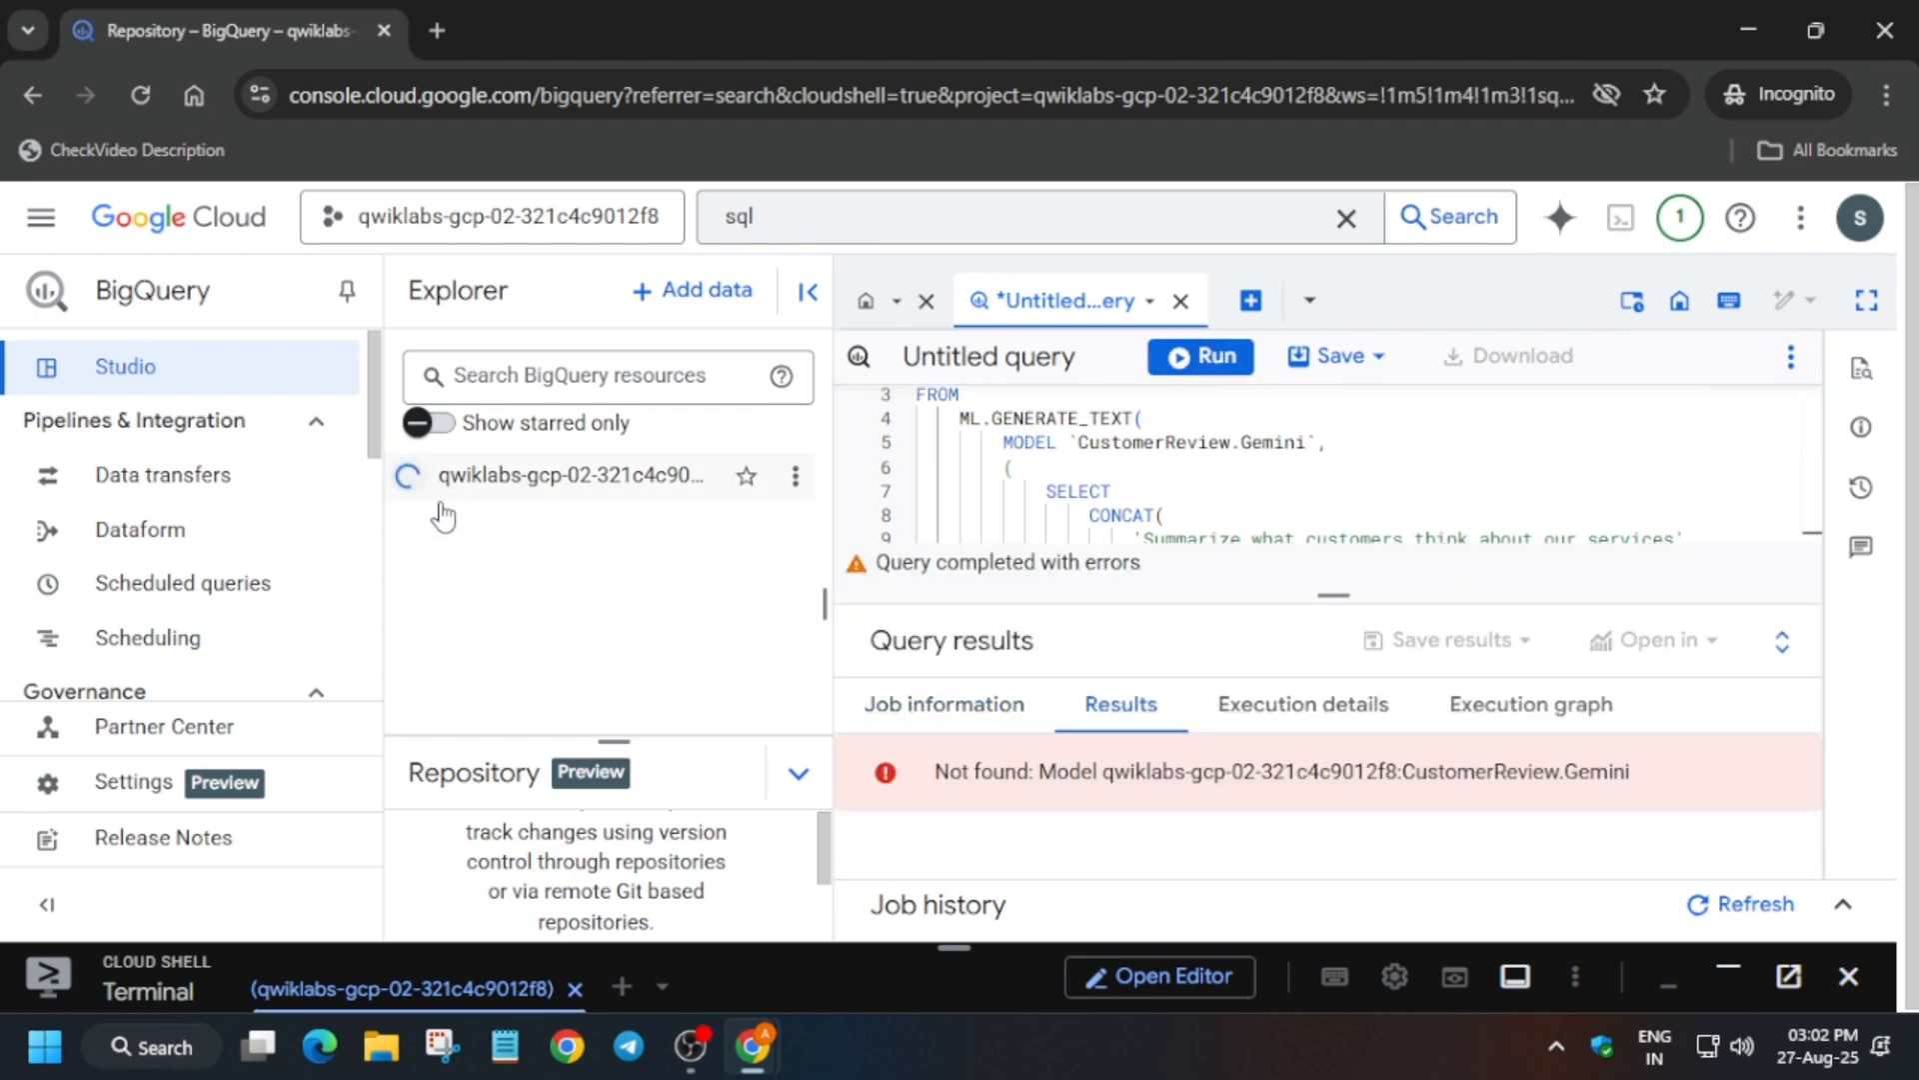
pyautogui.click(438, 476)
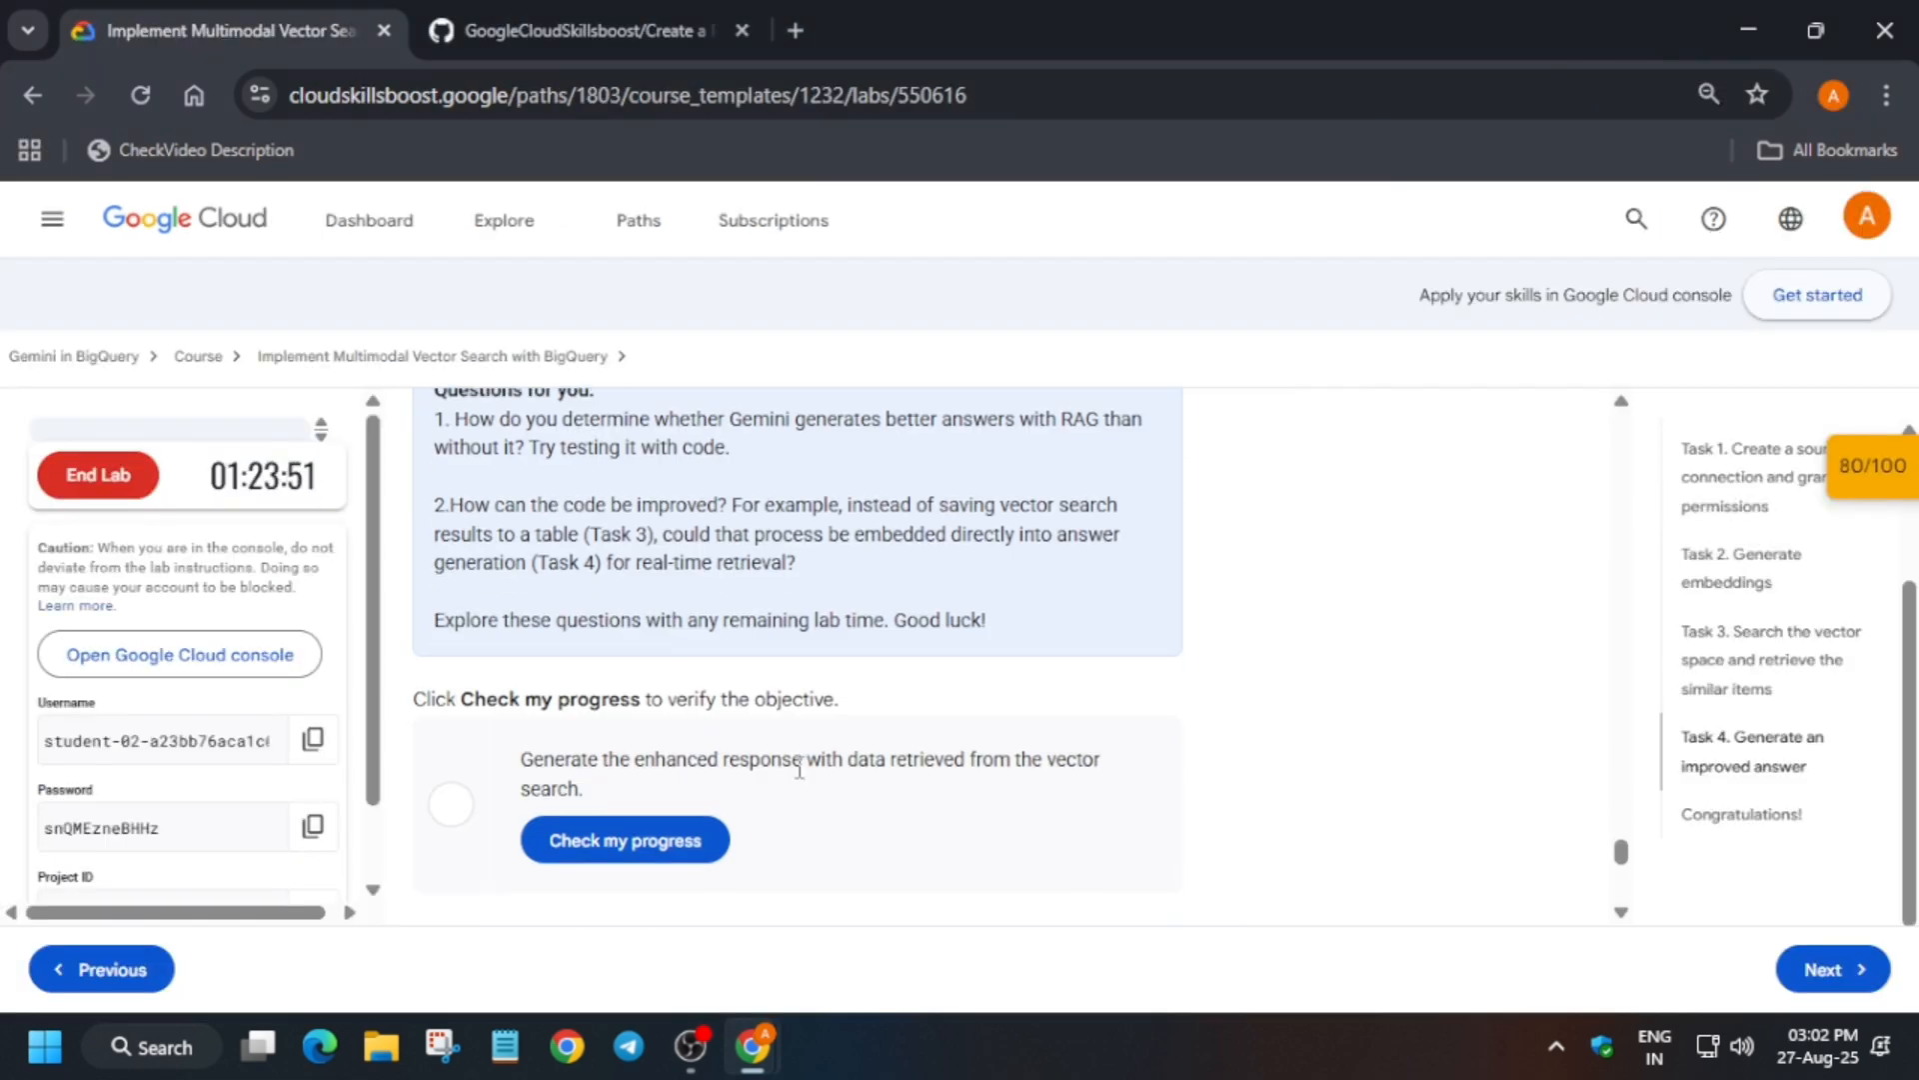
# - Create the CustomerReview.Gemini remote model, then rerun the summarisation query successfully
pyautogui.click(624, 839)
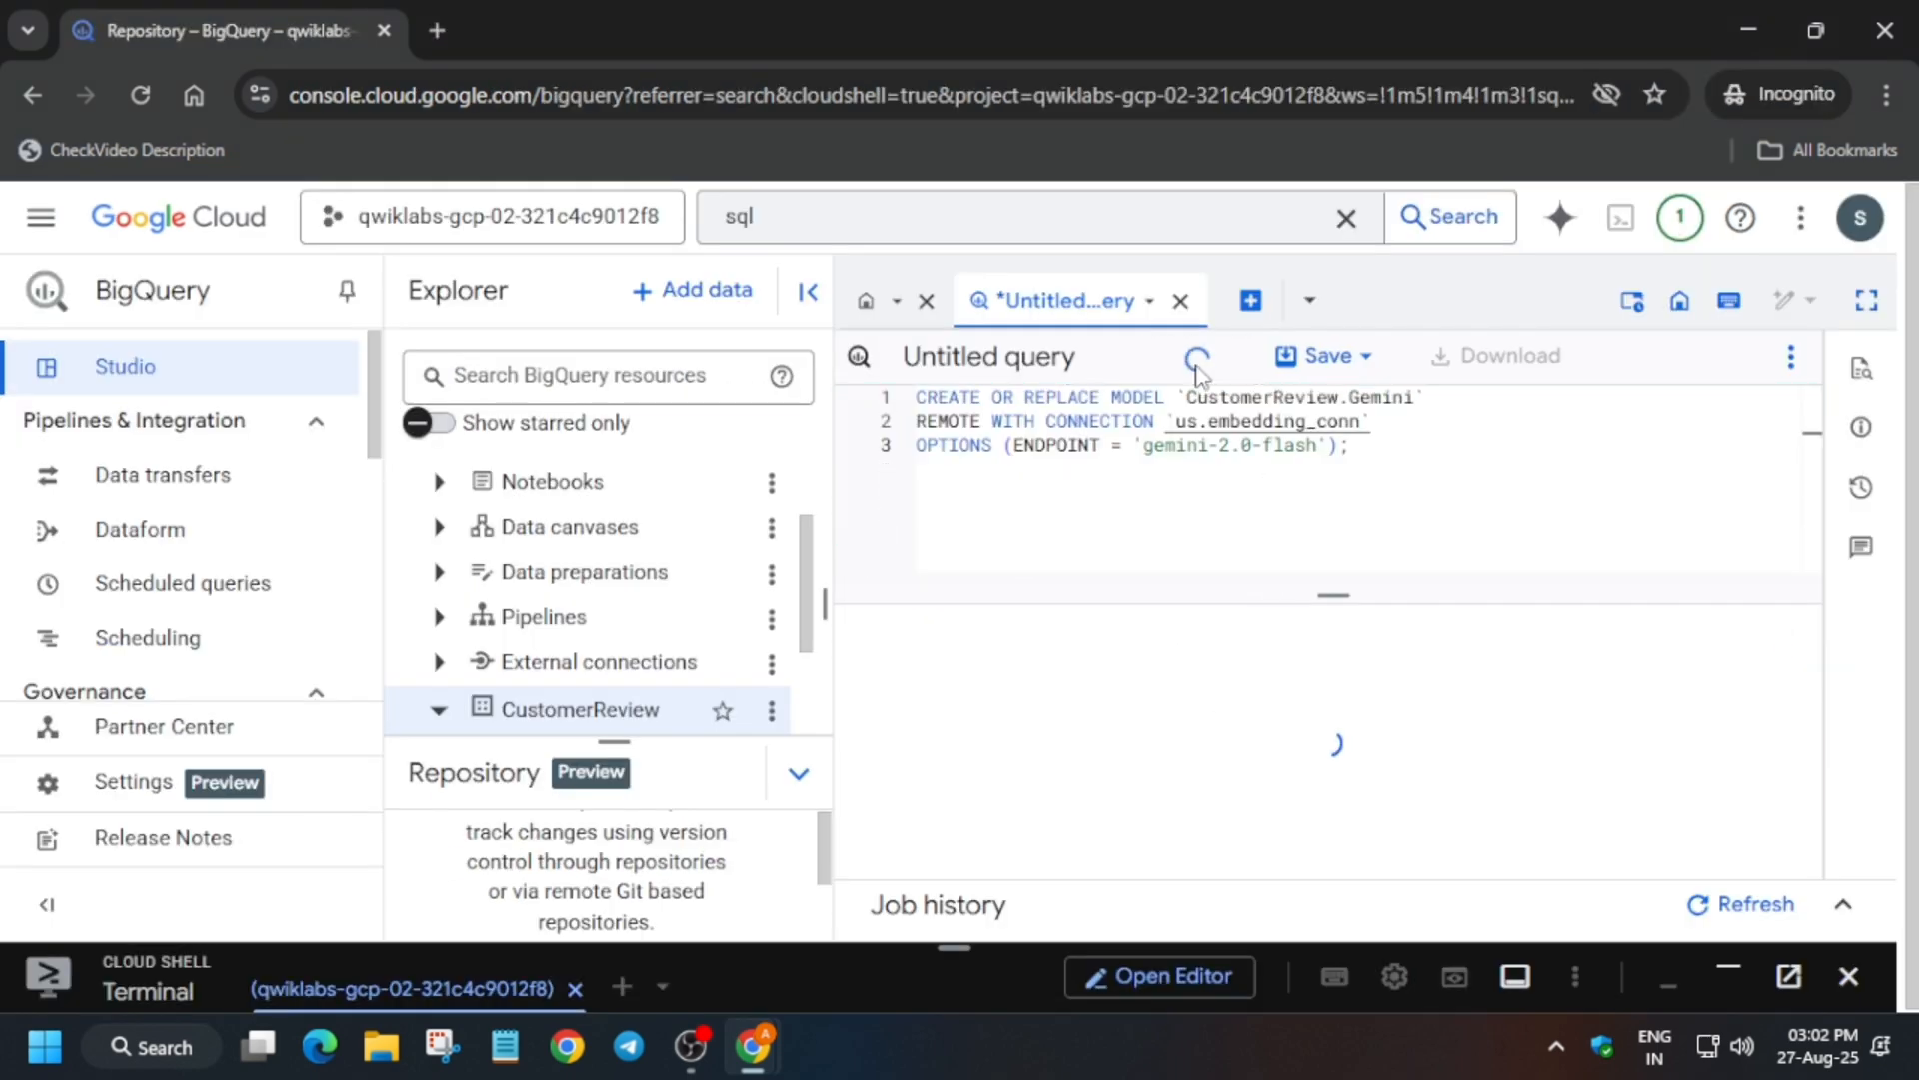
pyautogui.click(1199, 356)
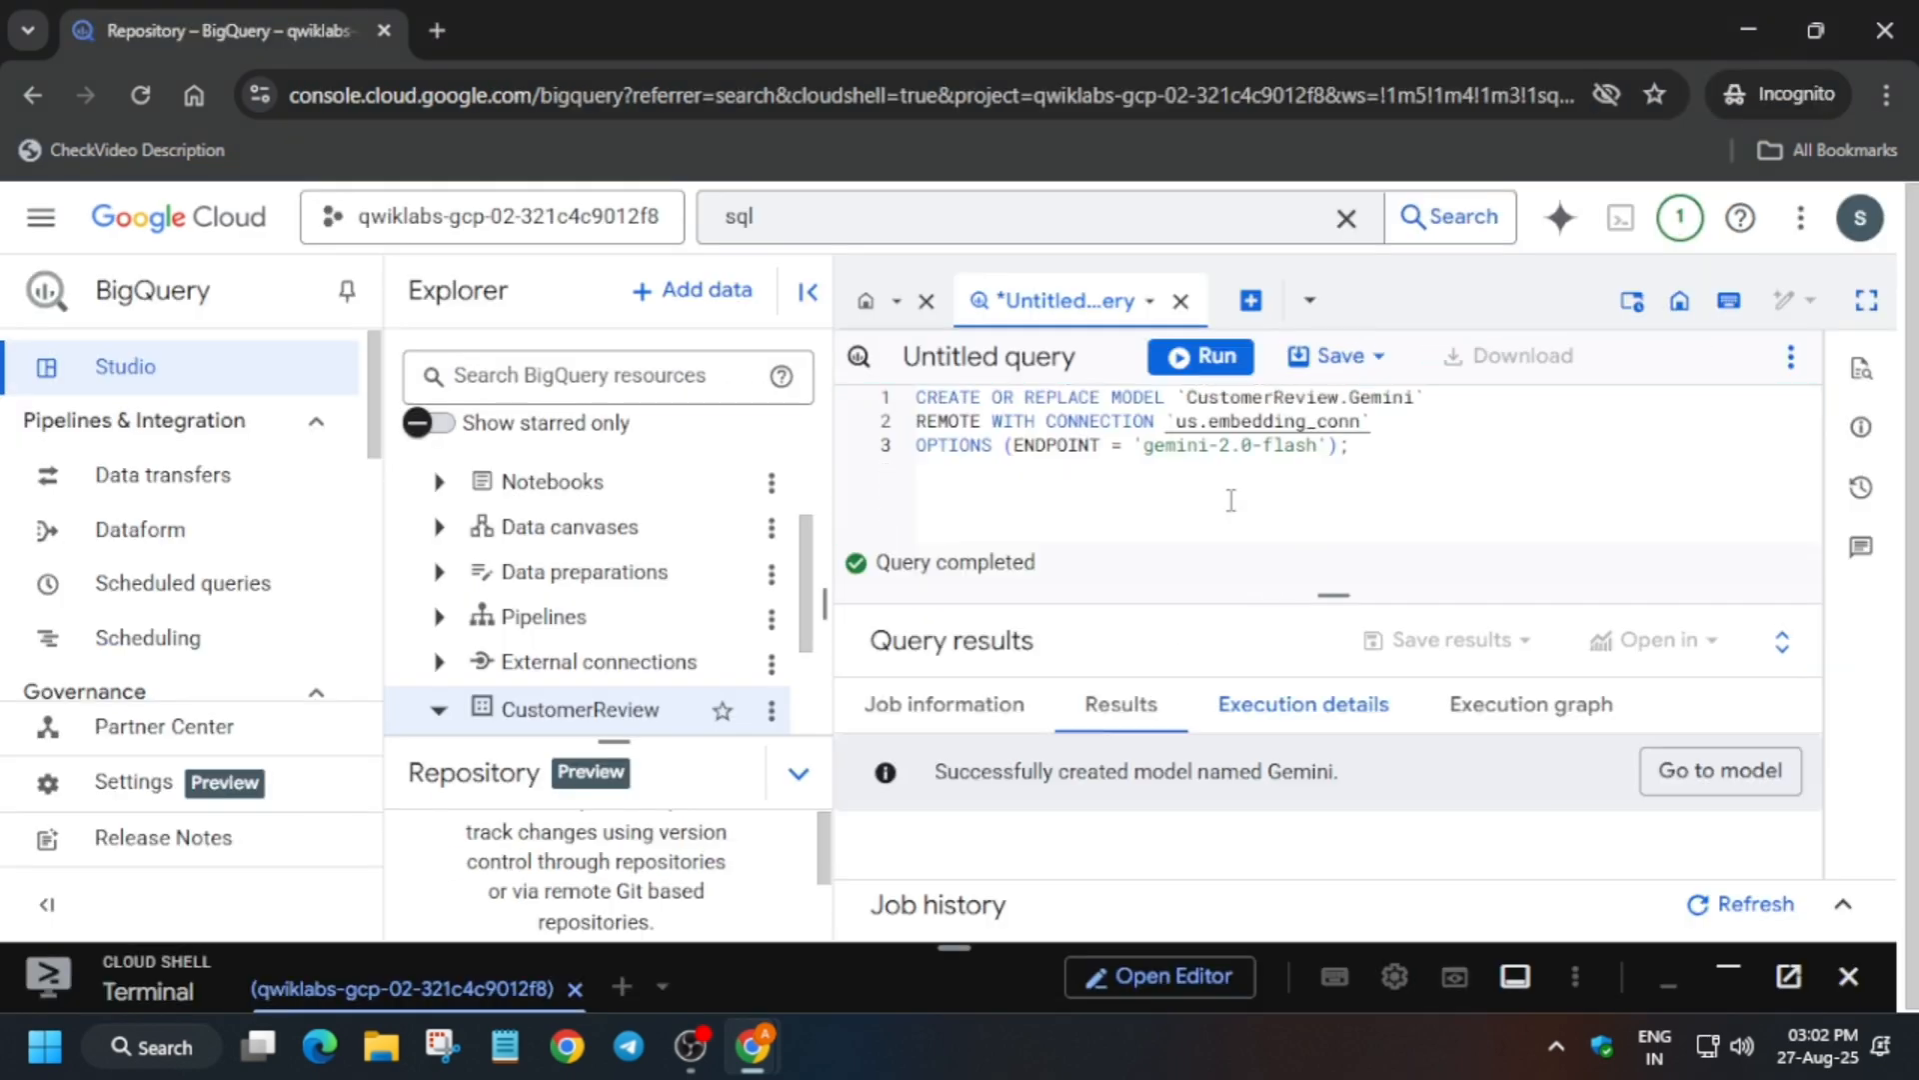
pyautogui.click(225, 30)
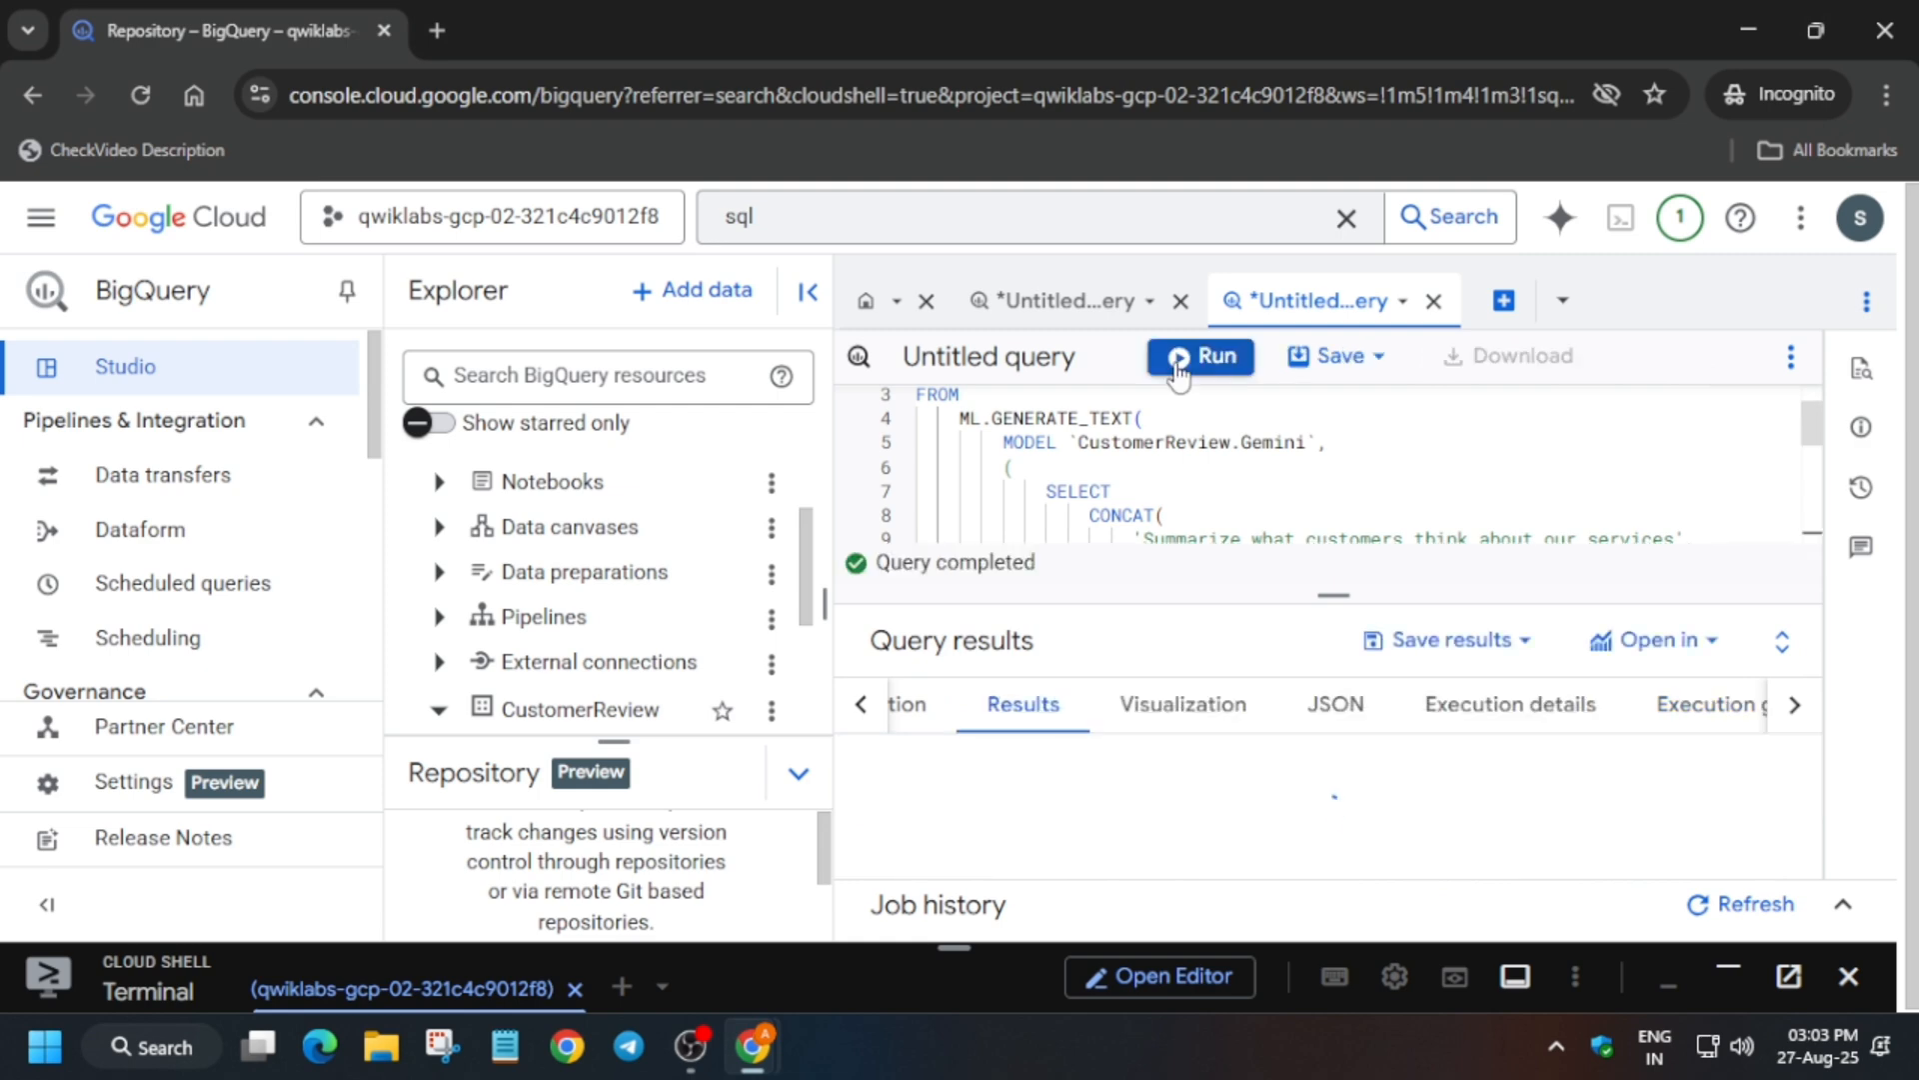
pyautogui.click(226, 30)
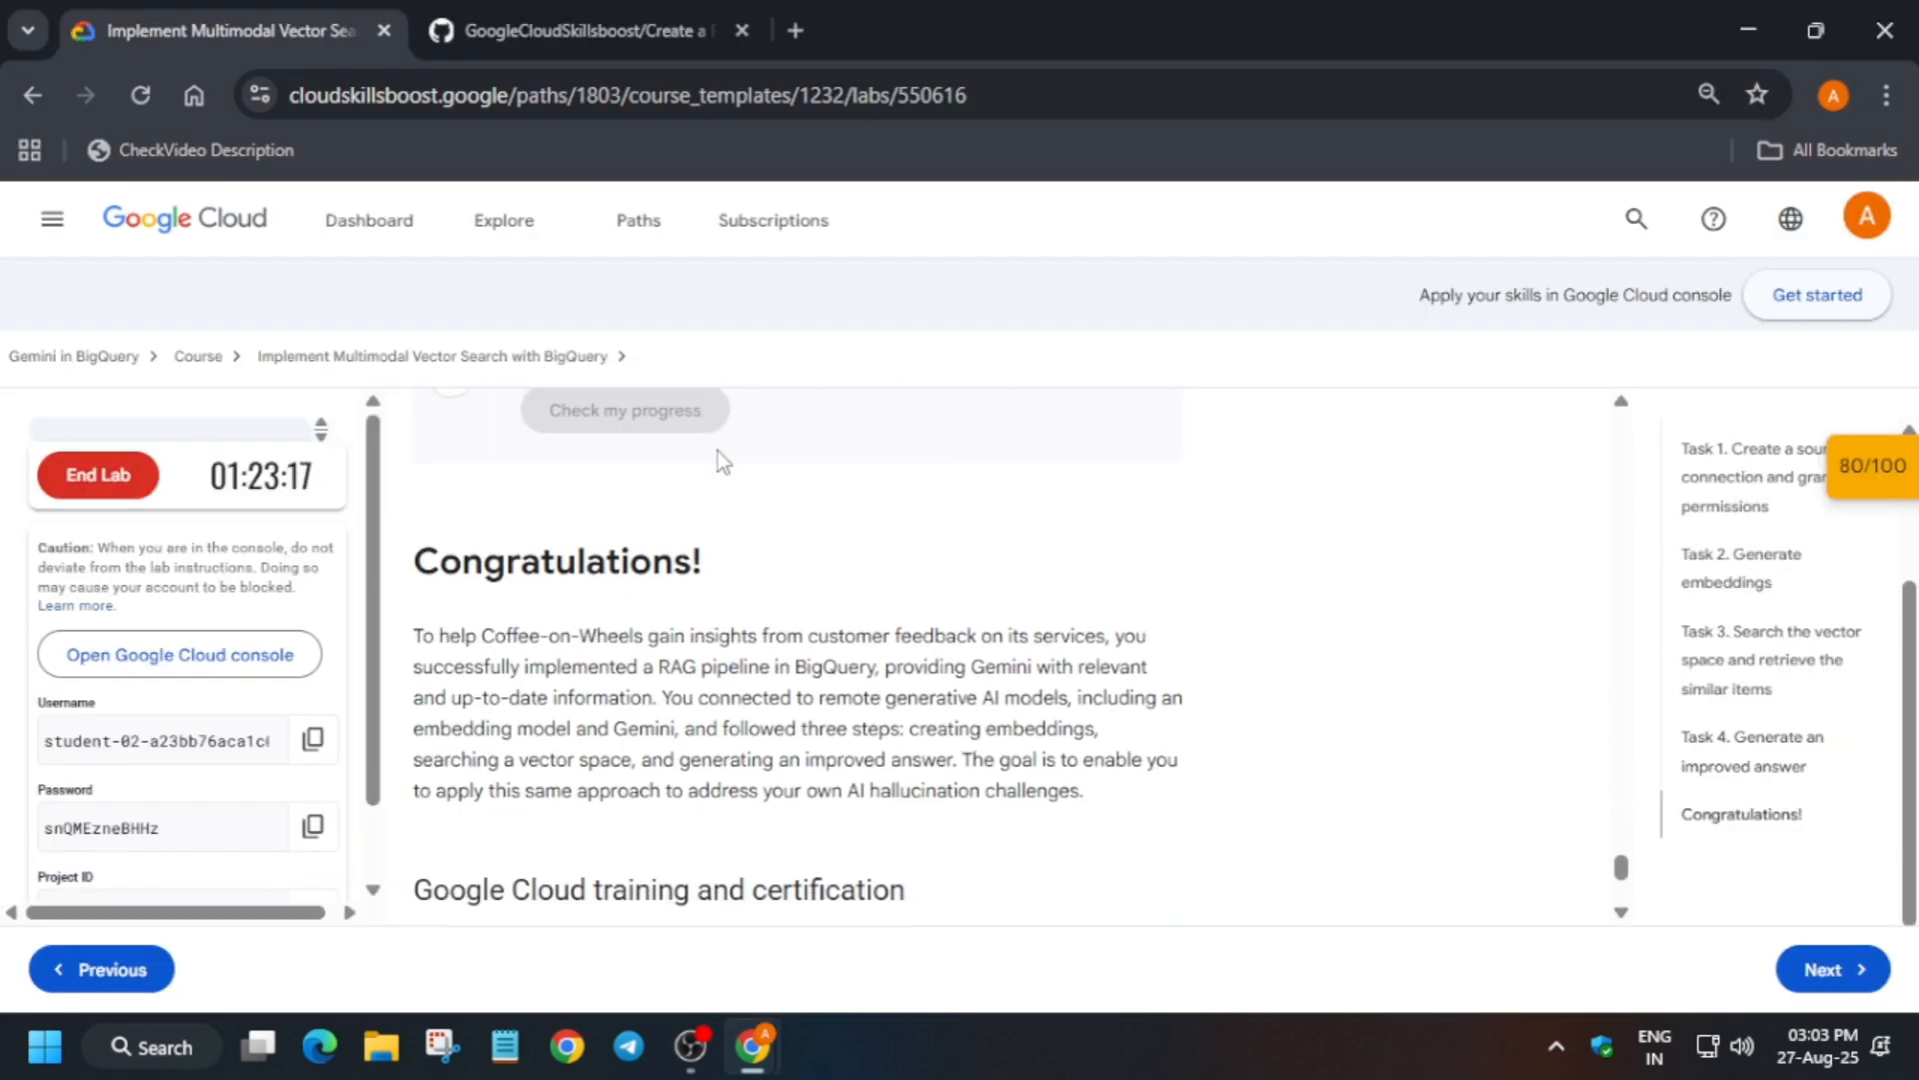
# - Check the Task 4 enhanced-response checkpoint, earning the full 20/20
pyautogui.scroll(-3)
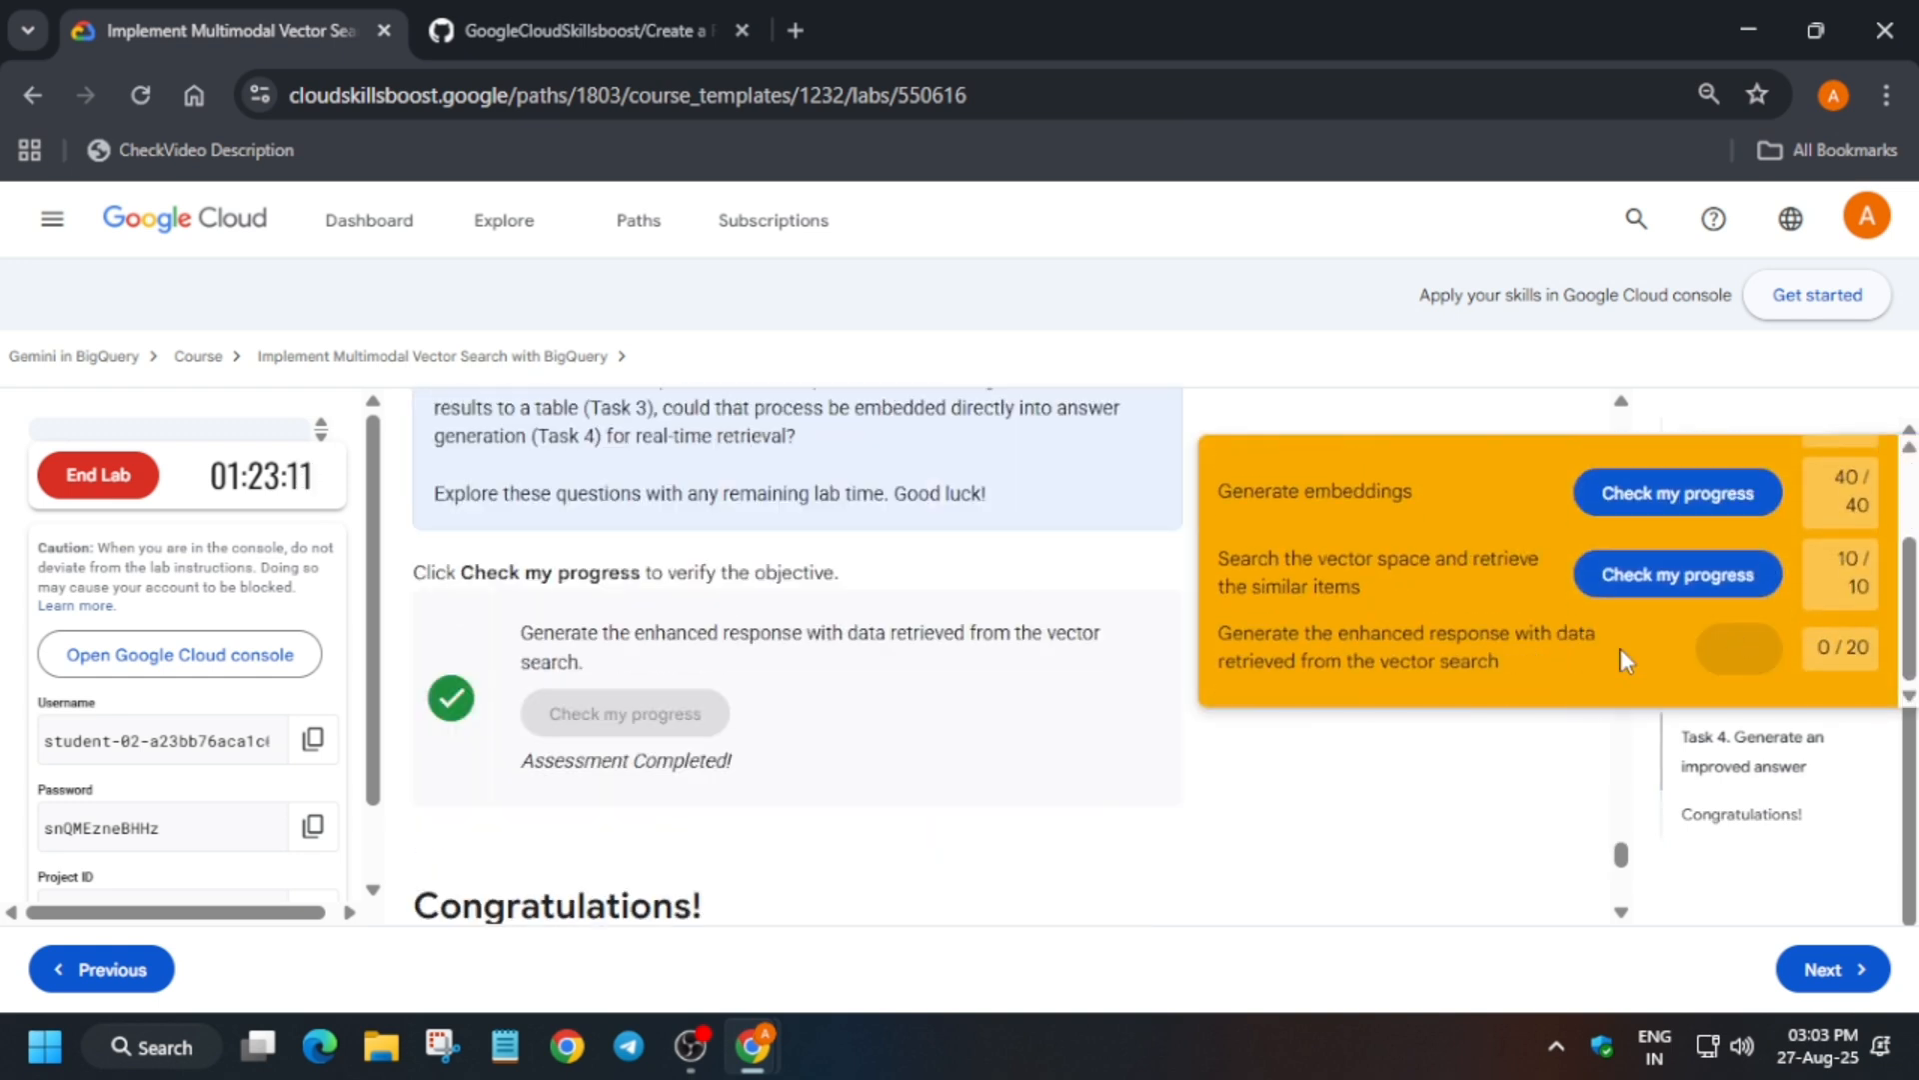
pyautogui.click(1677, 656)
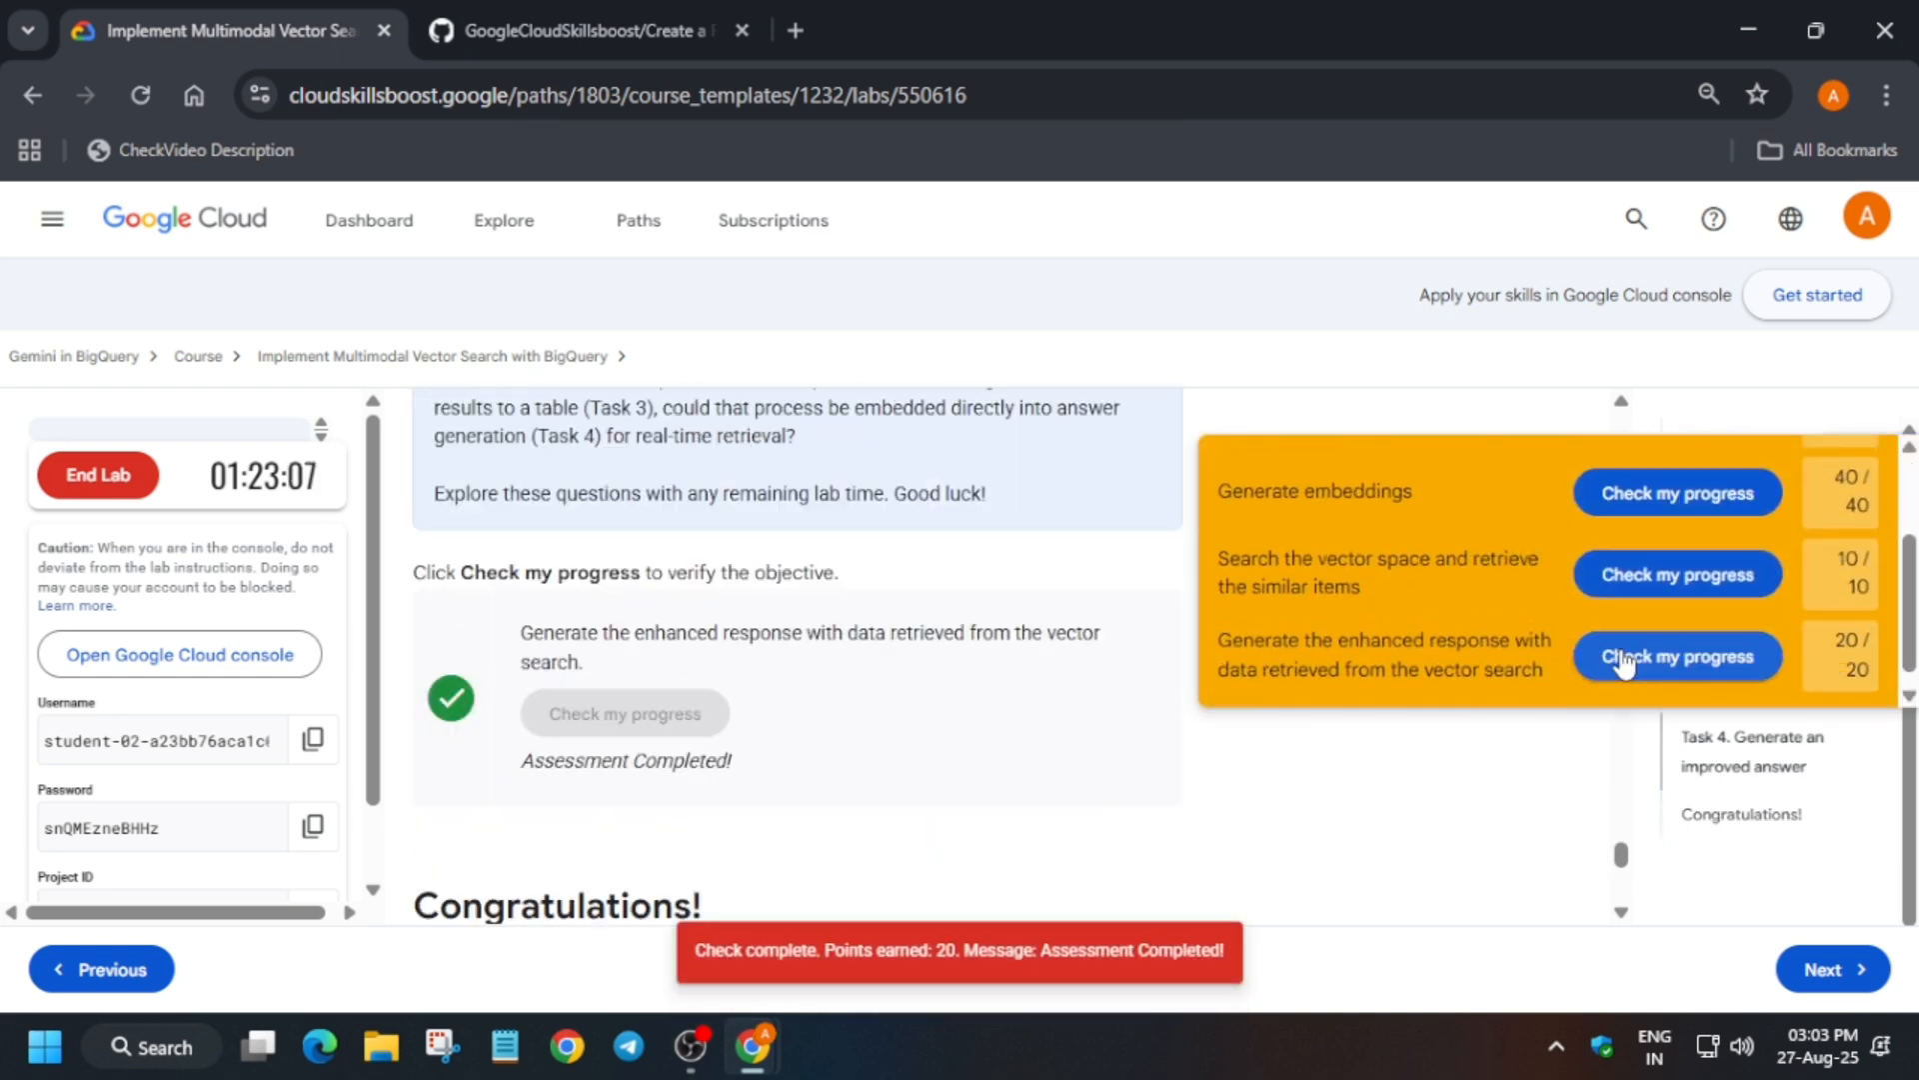